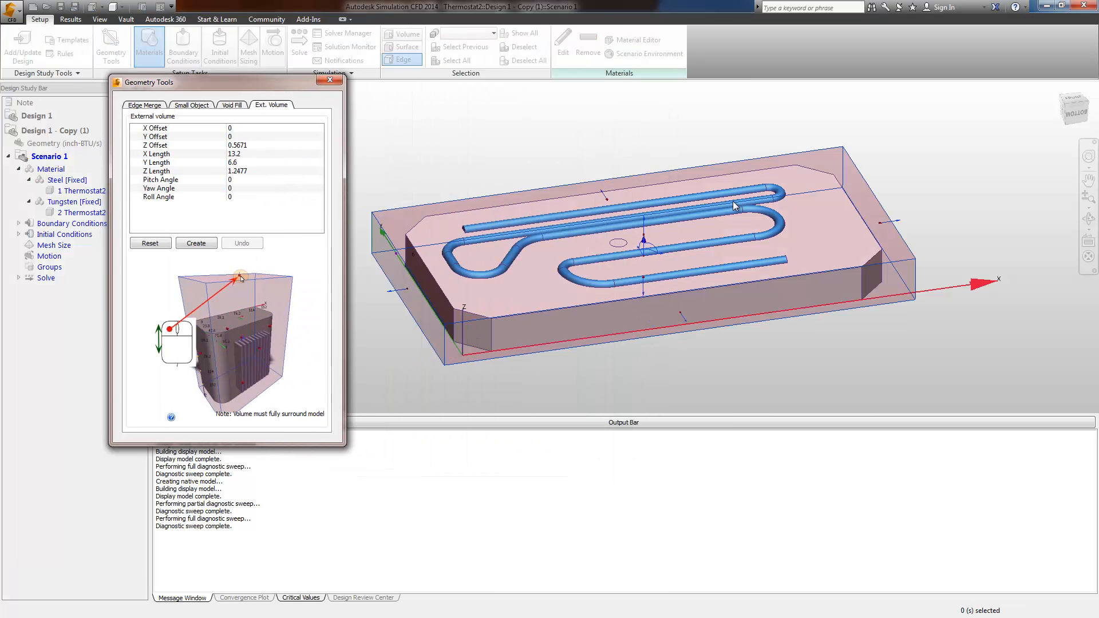
pyautogui.moveTo(645, 201)
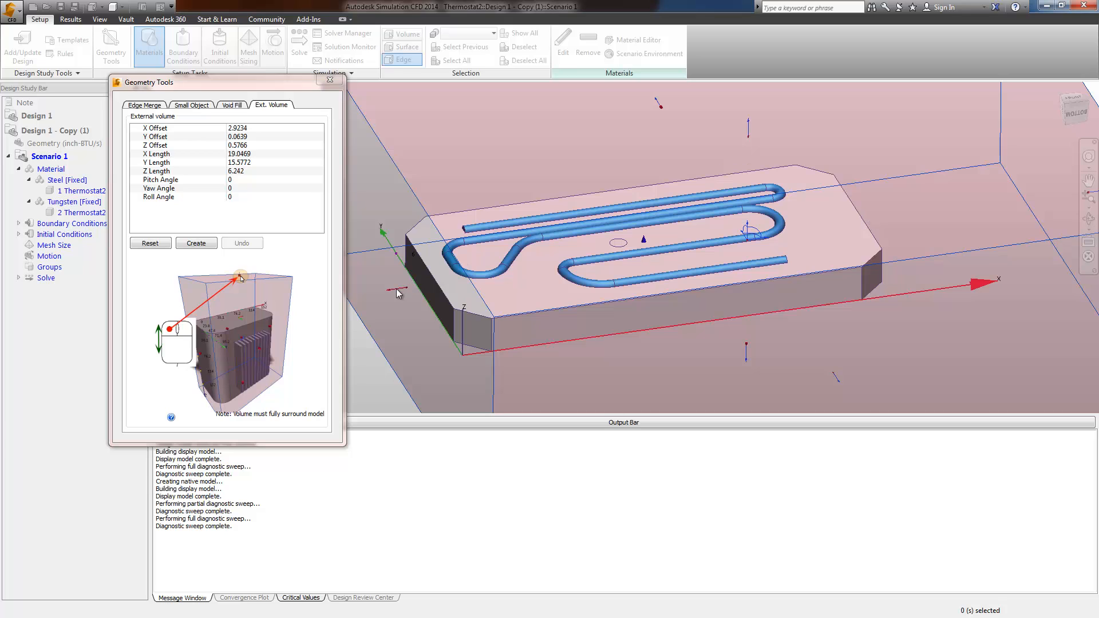
# Create an external volume box with adjusted X offset and lengths enclosing the plate and tube
pyautogui.click(196, 243)
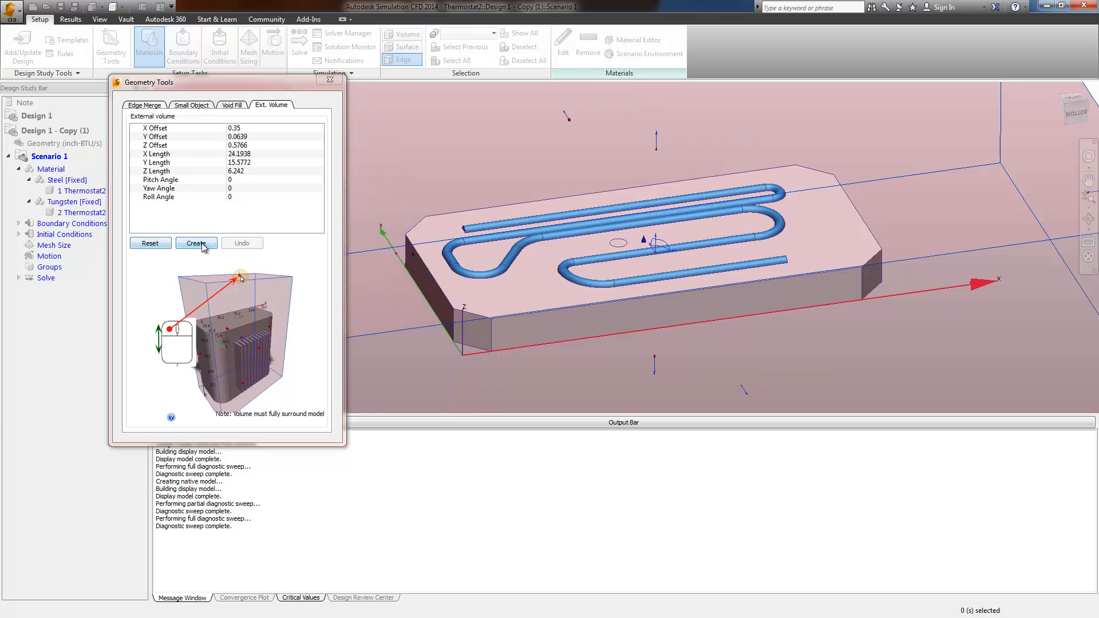
pyautogui.click(196, 243)
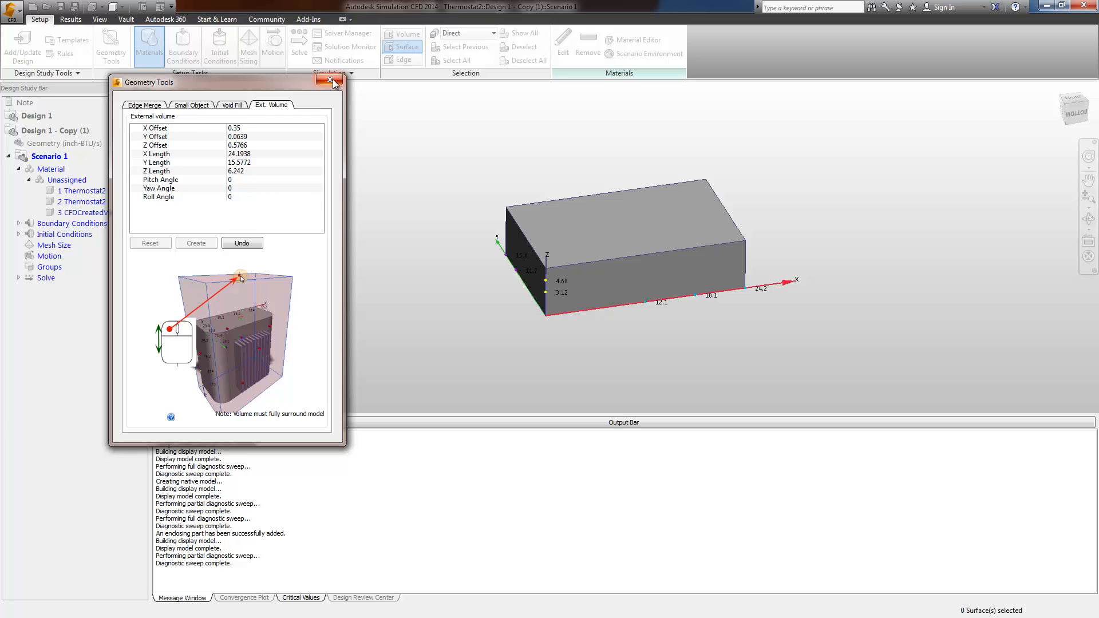
# Assign Air as the fluid material of the CFDCreatedVolume part
pyautogui.click(332, 81)
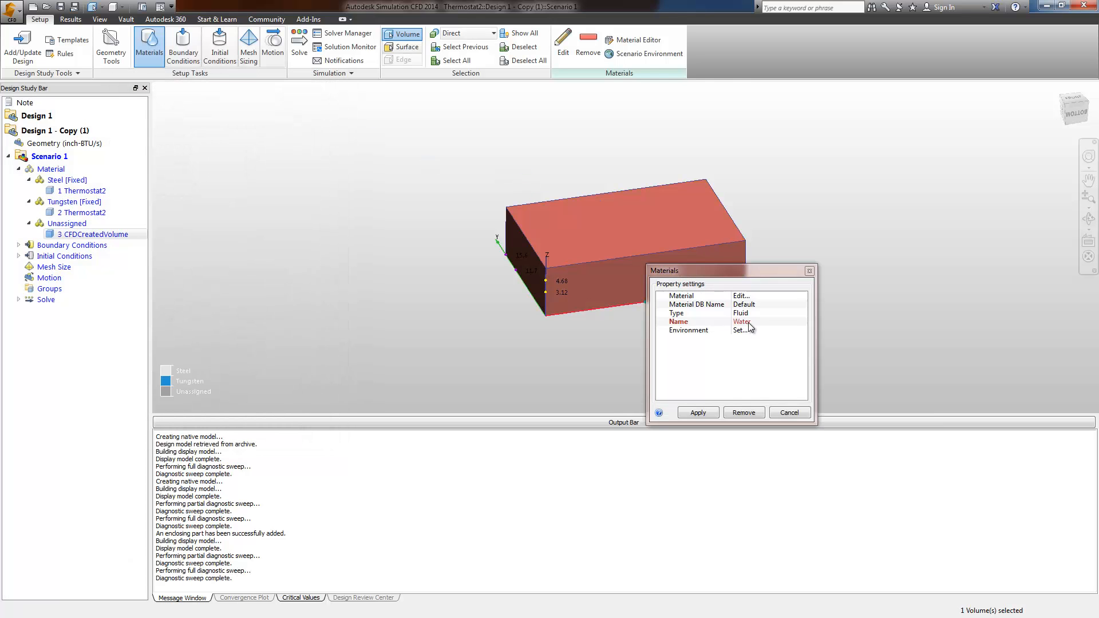
pyautogui.click(768, 321)
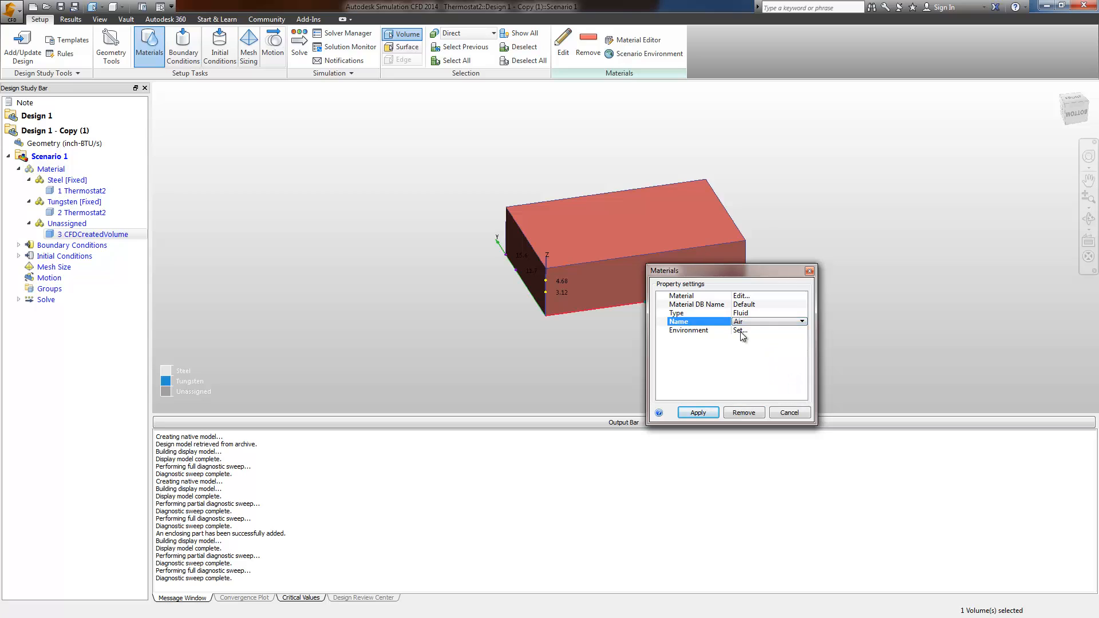
pyautogui.click(741, 331)
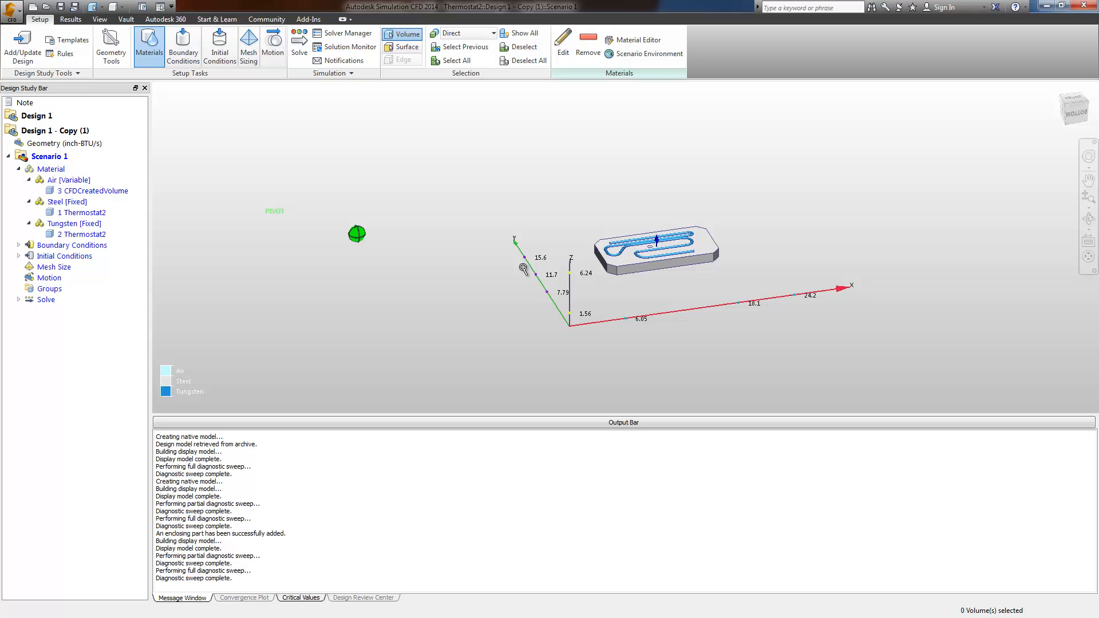
pyautogui.click(82, 234)
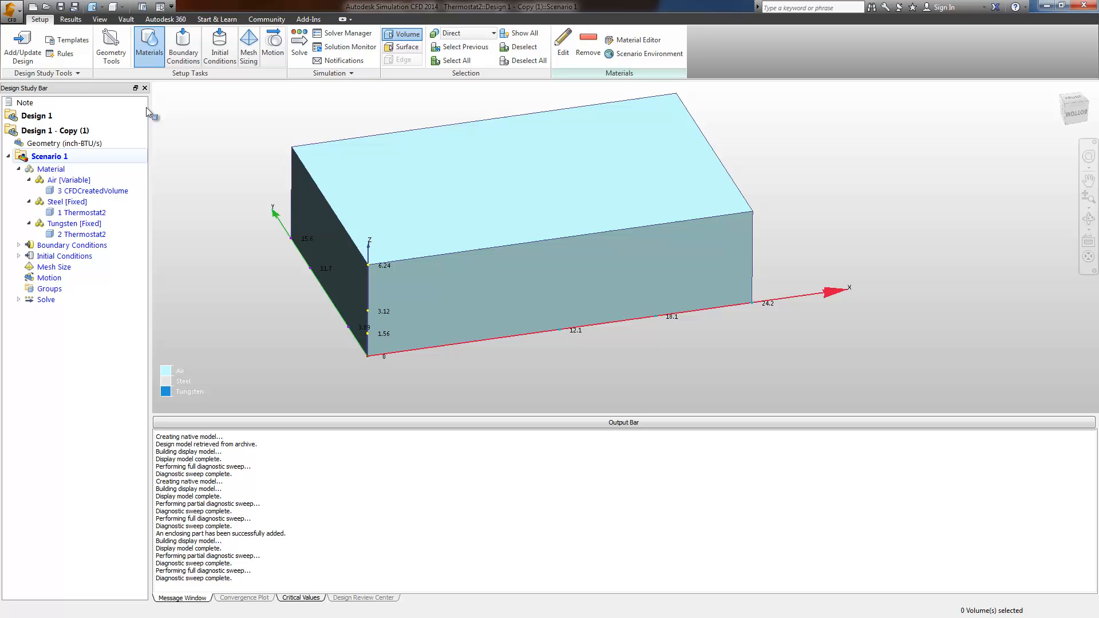
# Apply Temperature and 0 psi gage pressure boundary conditions to the air box end faces
pyautogui.click(183, 46)
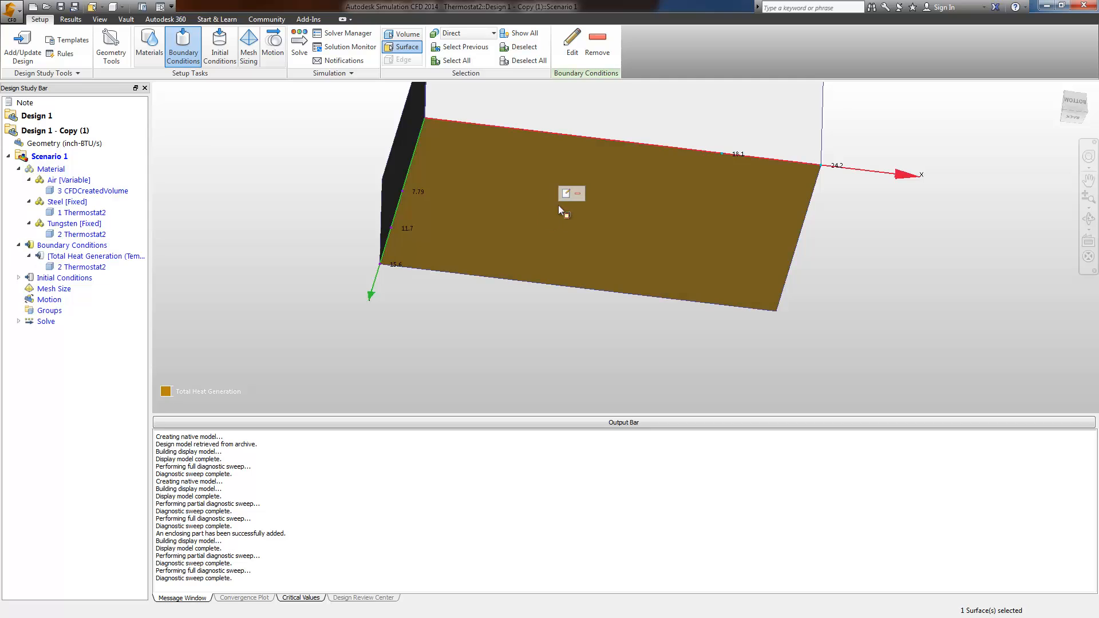
pyautogui.click(566, 193)
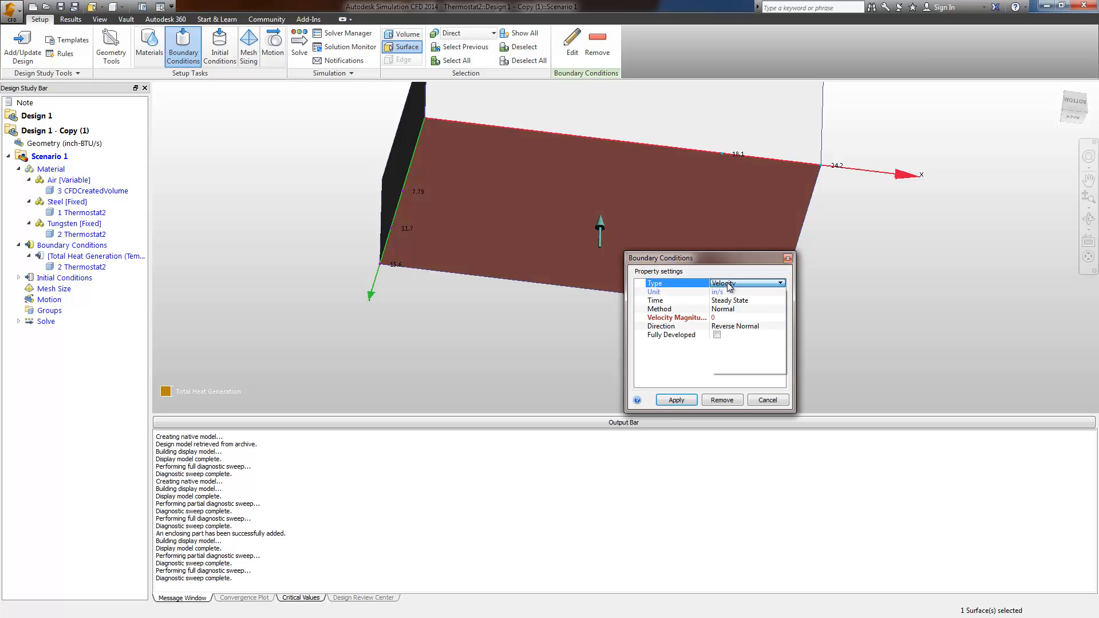
pyautogui.click(747, 282)
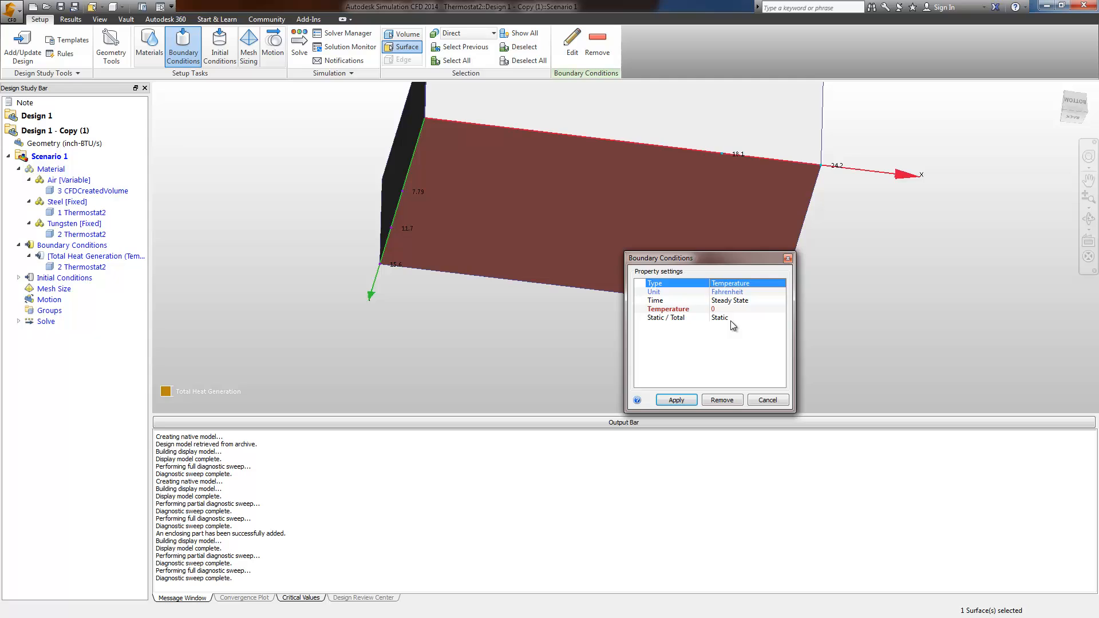
pyautogui.click(746, 308)
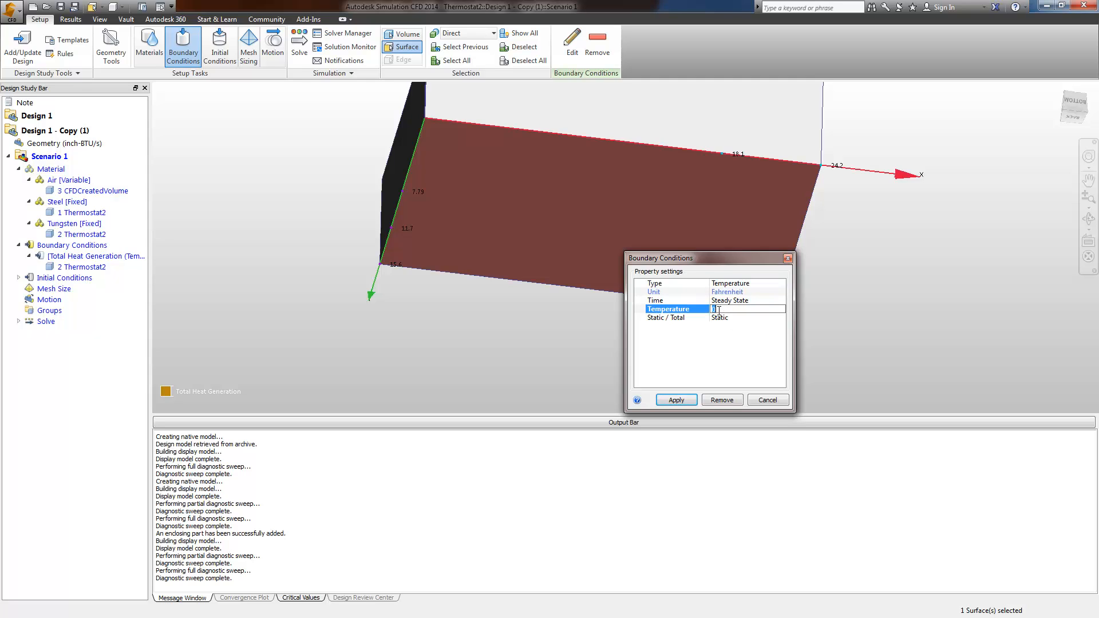
pyautogui.click(675, 399)
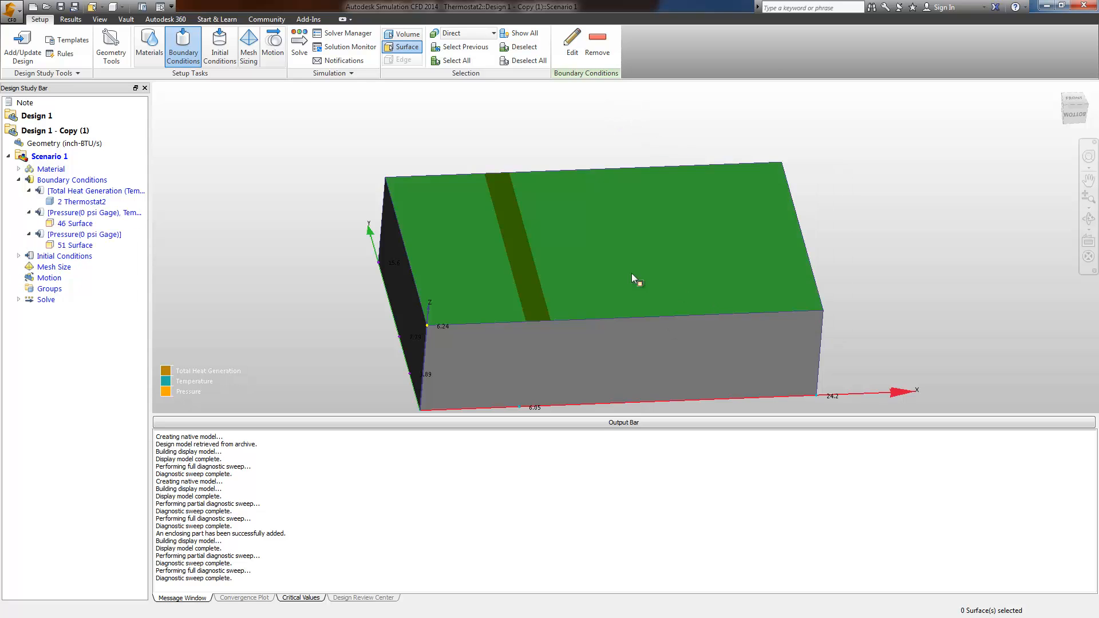
# Set Slip/Symmetry on the four air-box side faces (surfaces 47–50) and verify coverage
pyautogui.click(623, 329)
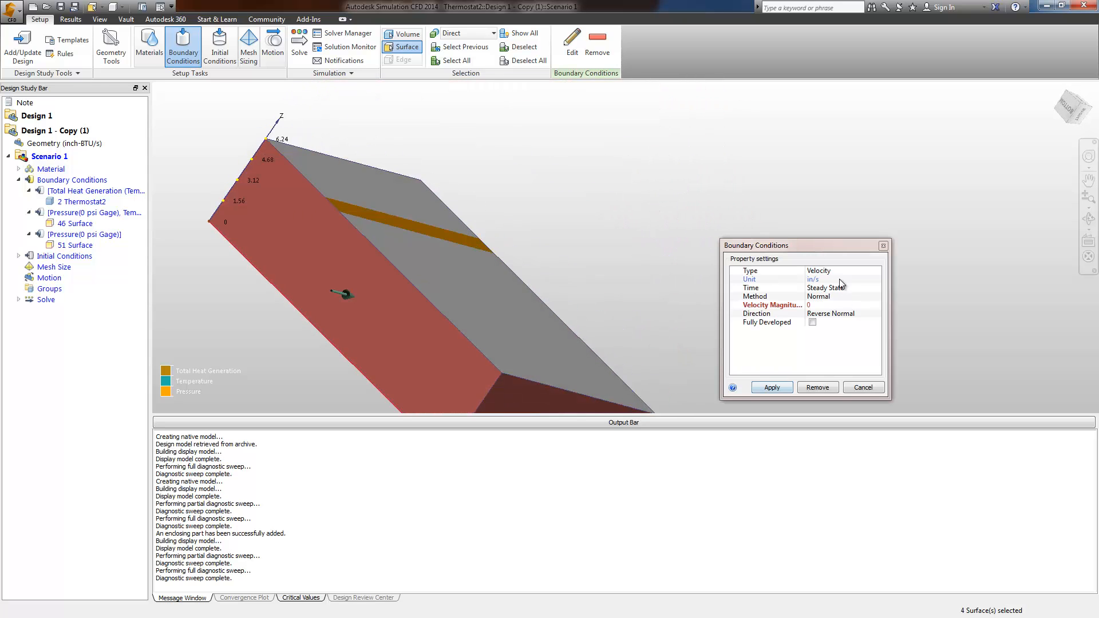
pyautogui.click(875, 271)
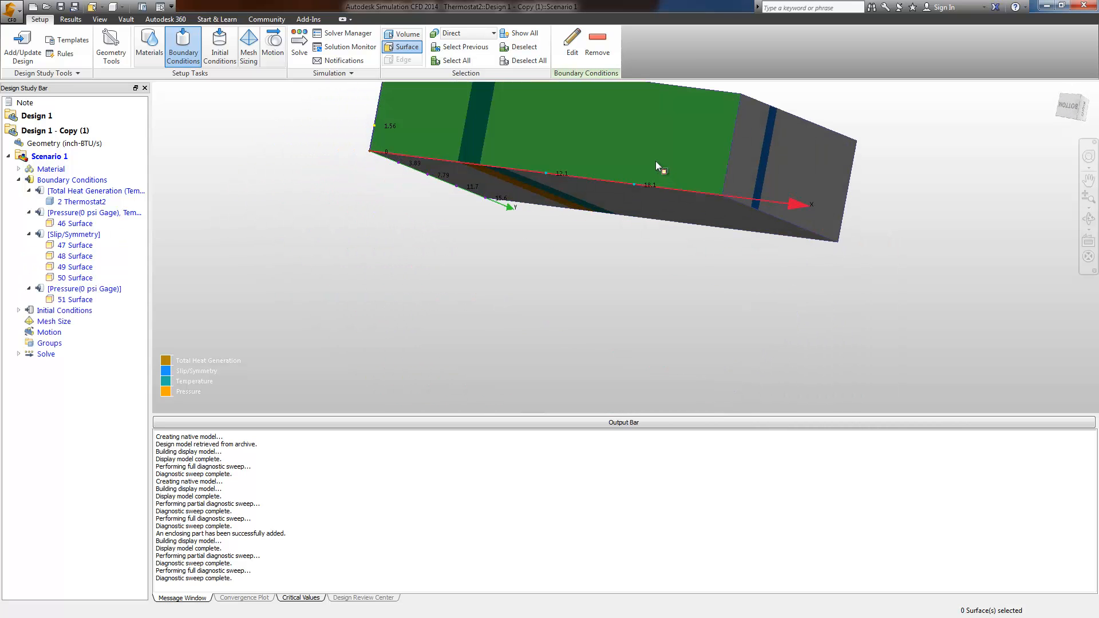
pyautogui.moveTo(659, 168); pyautogui.dragTo(659, 340)
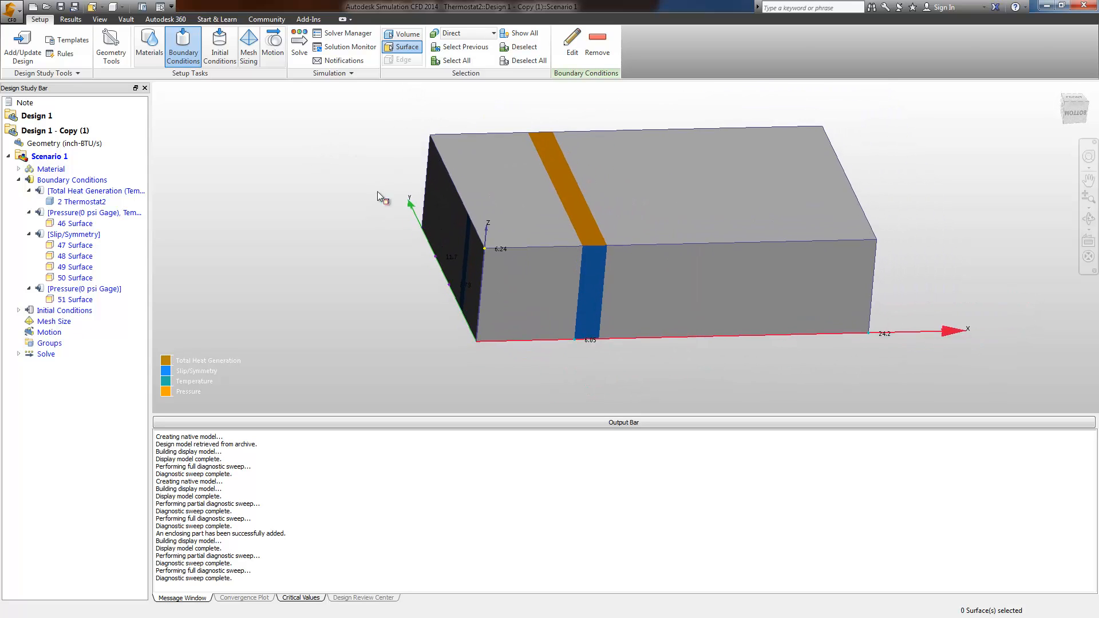
pyautogui.click(662, 185)
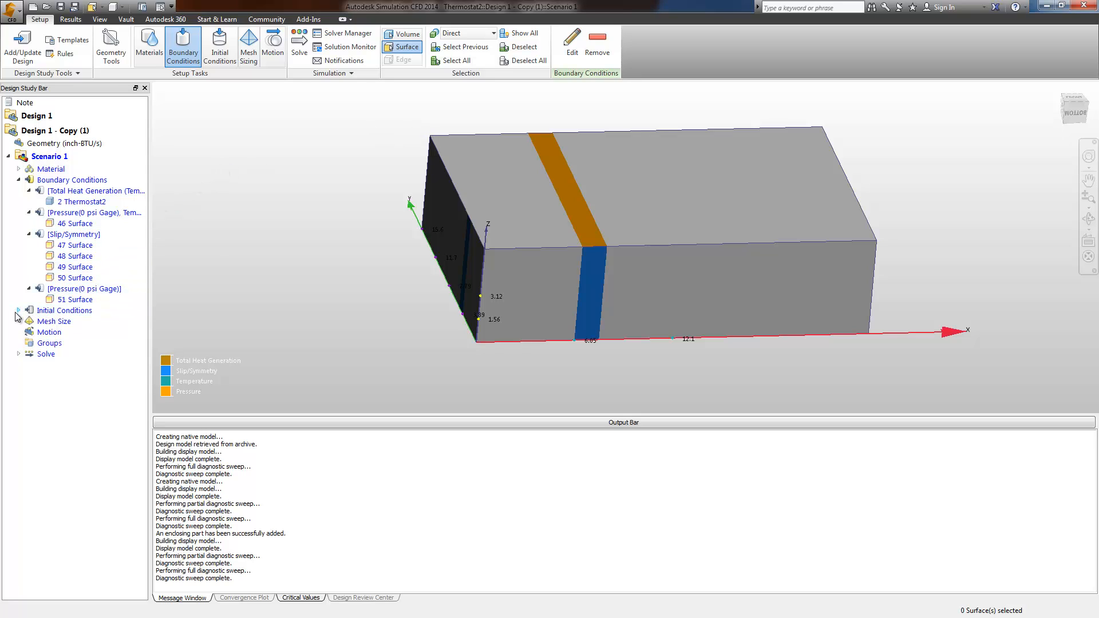
pyautogui.click(390, 33)
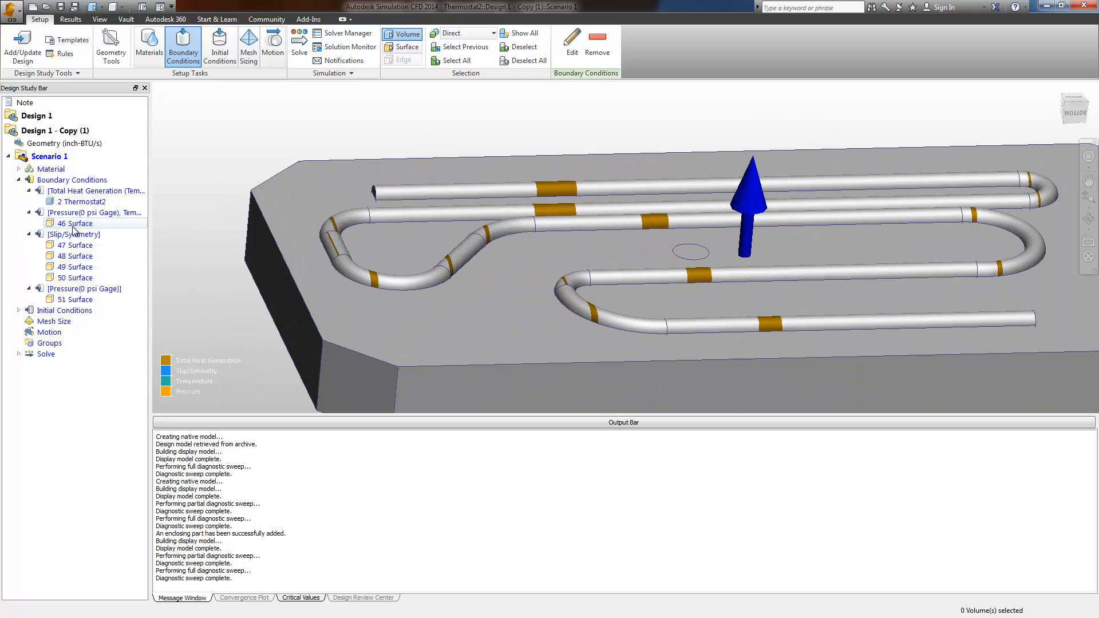
pyautogui.moveTo(97, 191)
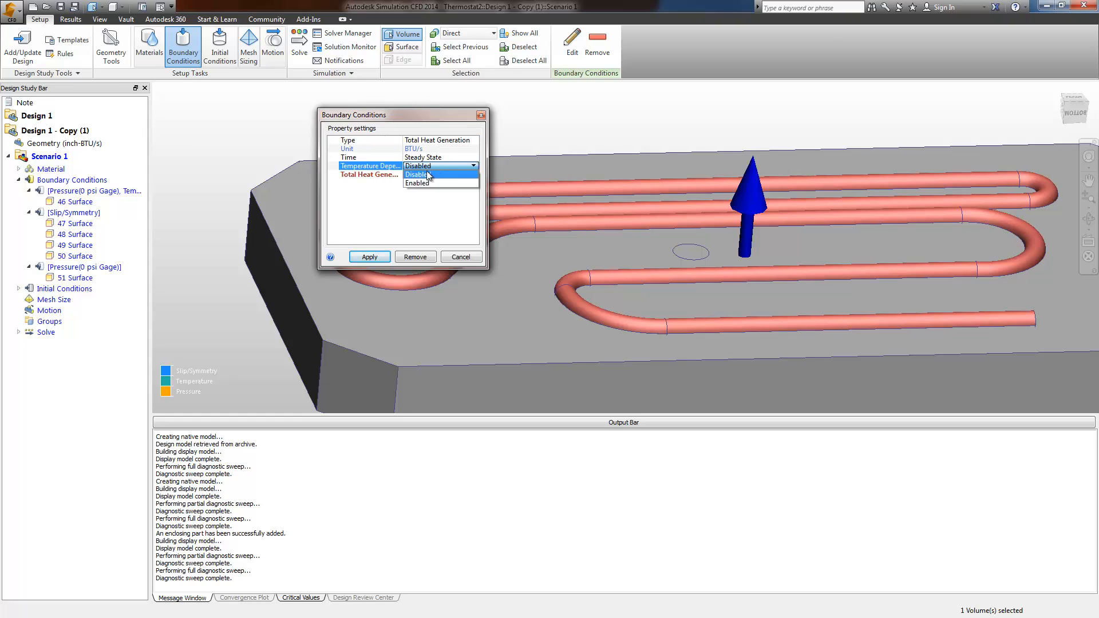
# Enable temperature dependence on Thermostat2's total heat generation, keeping the unit in W
pyautogui.click(418, 183)
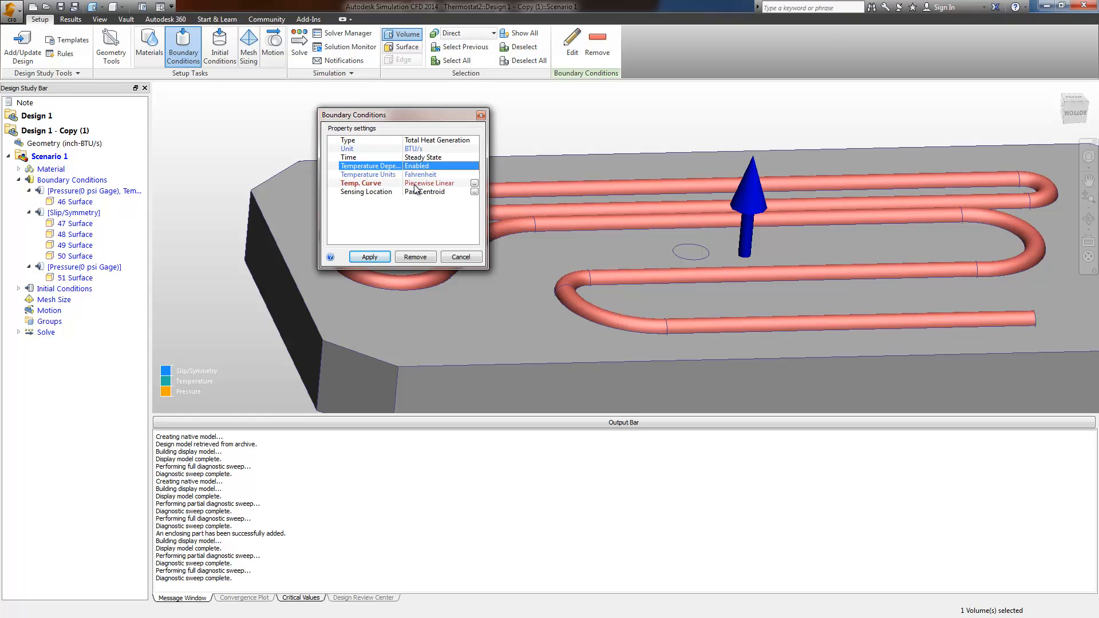
pyautogui.click(440, 148)
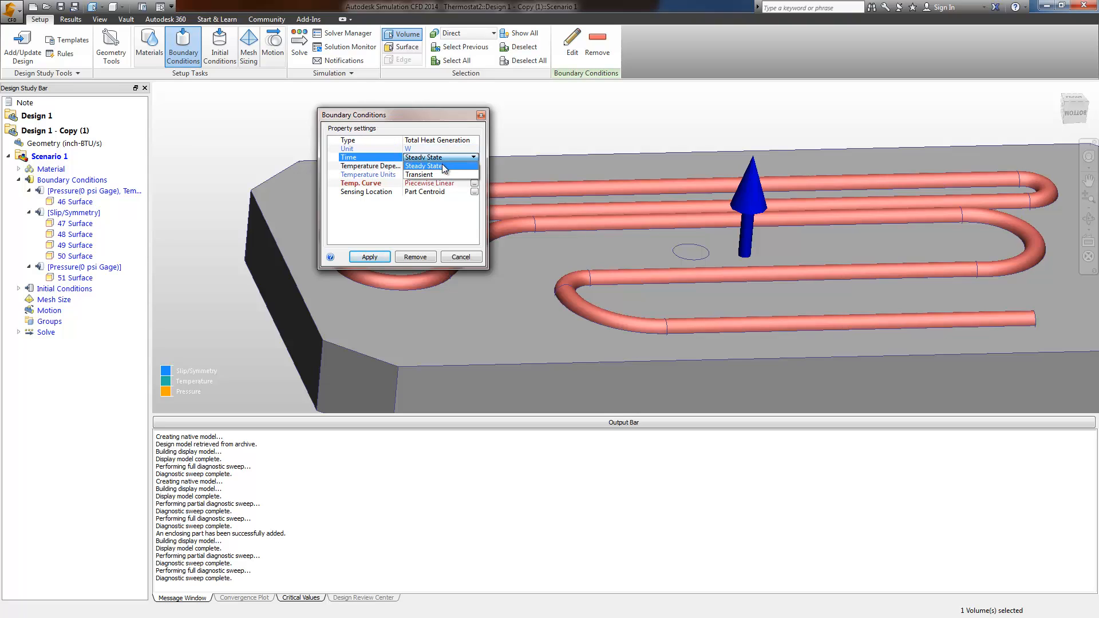
pyautogui.click(441, 166)
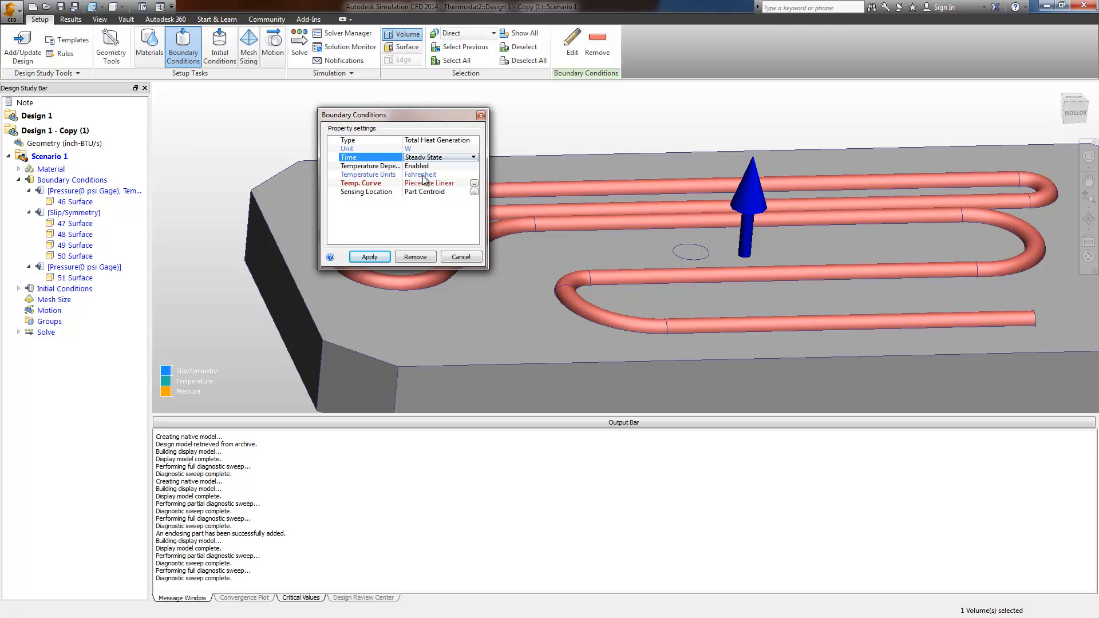
pyautogui.click(475, 148)
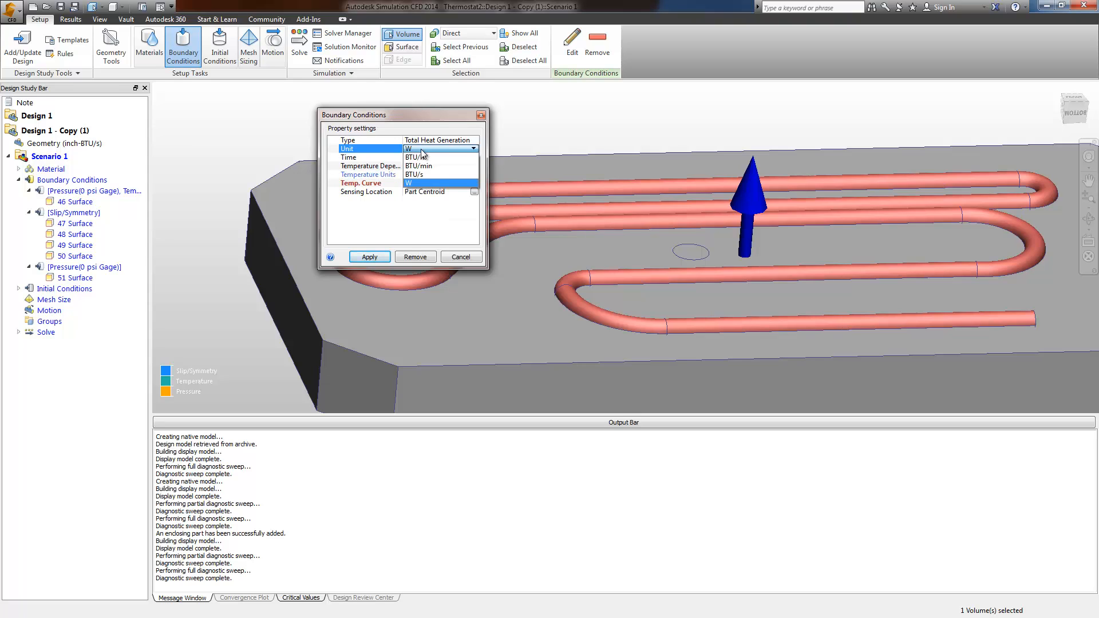
pyautogui.click(475, 193)
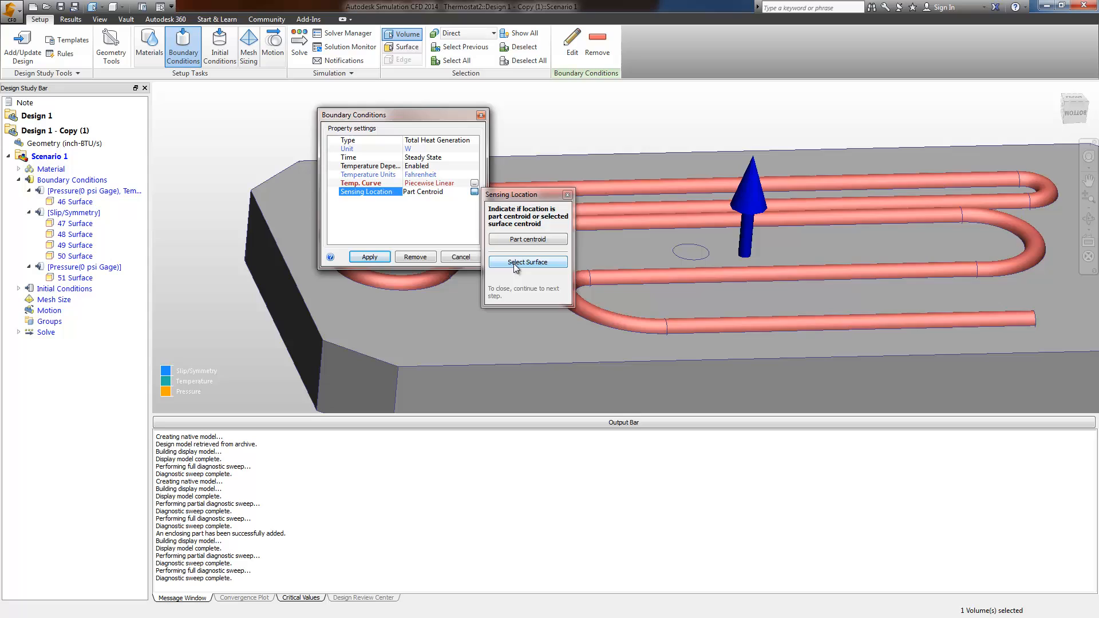
# Set the sensing location to tube Surface 10 and bring up the temperature curve table
pyautogui.click(528, 262)
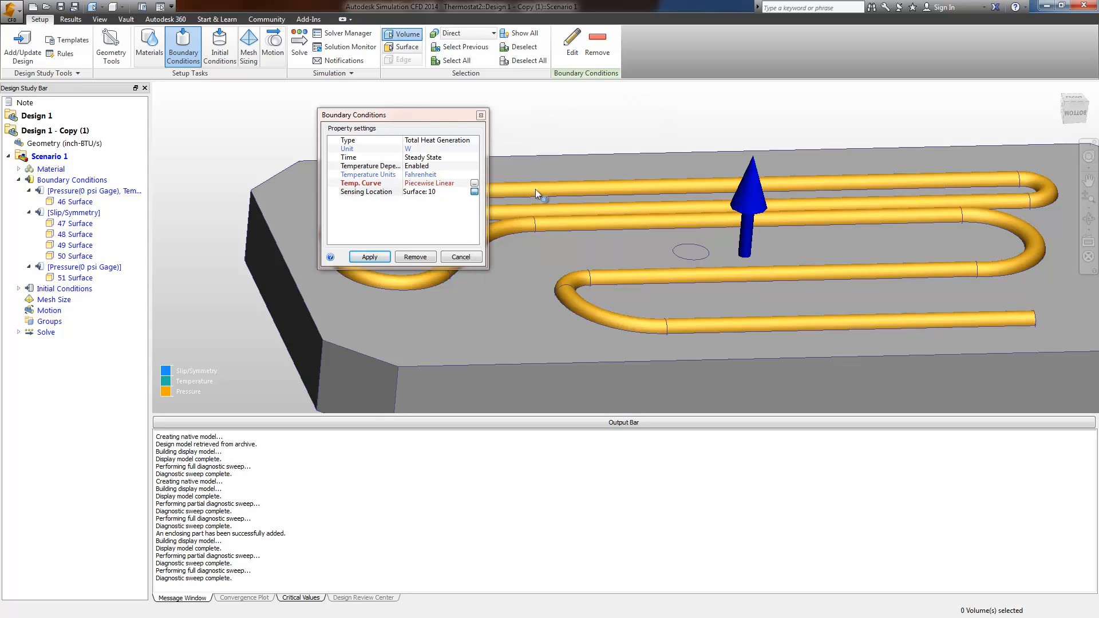
pyautogui.click(474, 191)
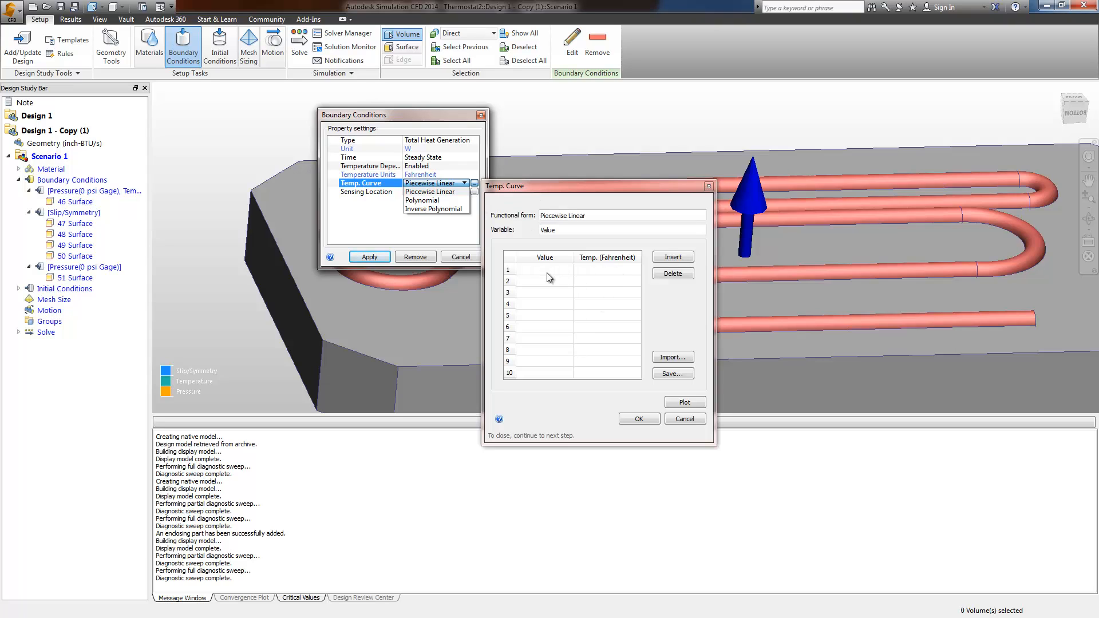
pyautogui.moveTo(816, 220)
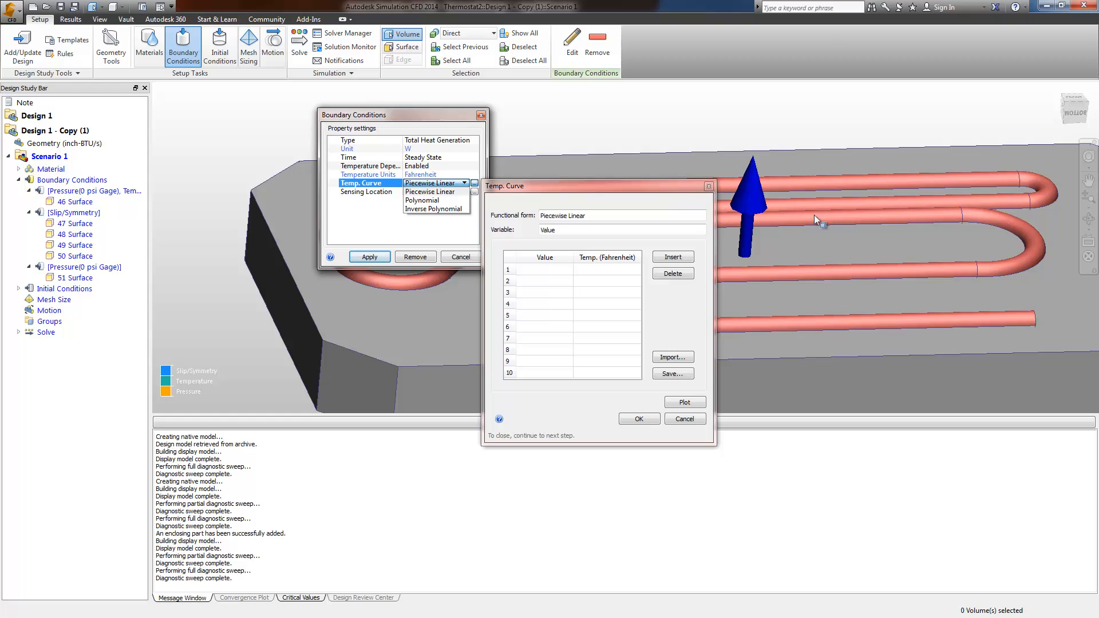
pyautogui.moveTo(746, 254)
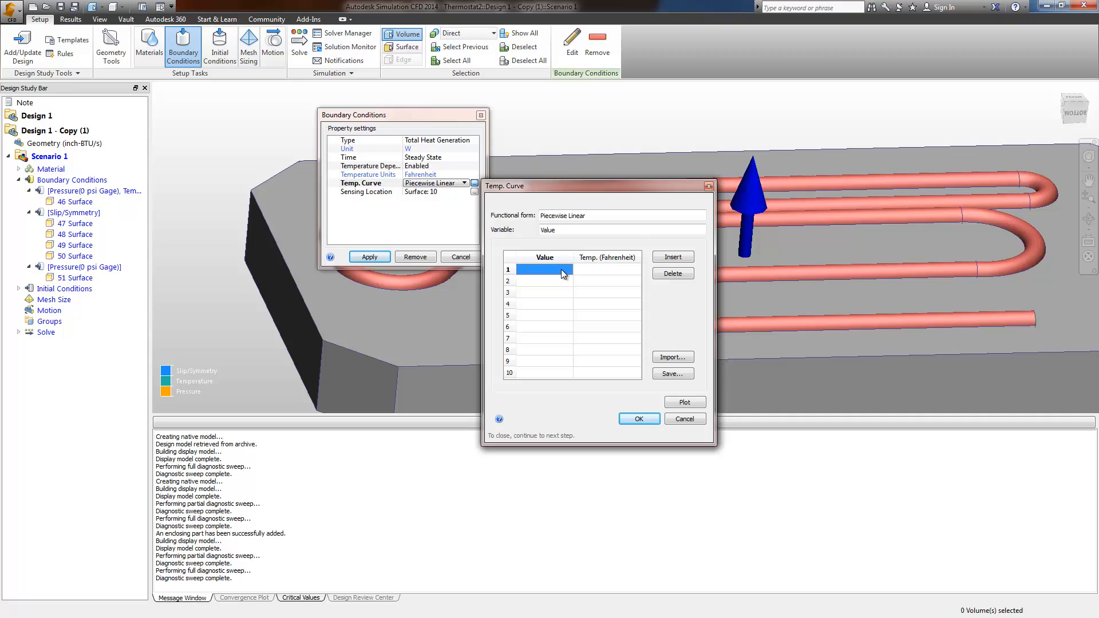
# Enter curve rows Value/Temp: 200/65, 200/85, 198/85.1, 170/85.8, 140/86.5, 0/88
pyautogui.click(606, 269)
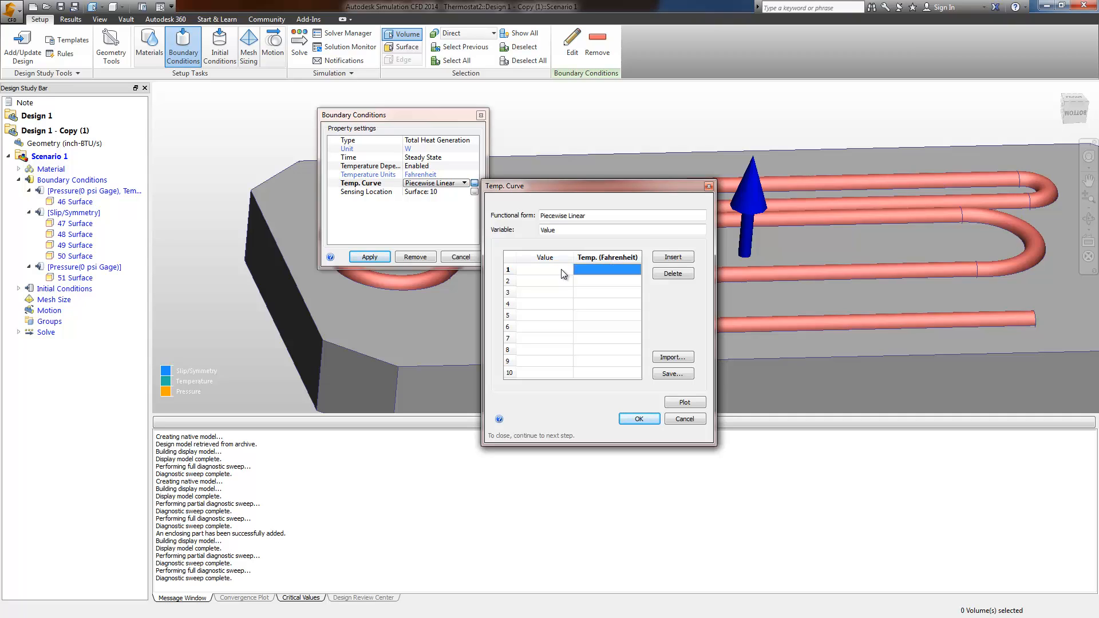
pyautogui.write('65')
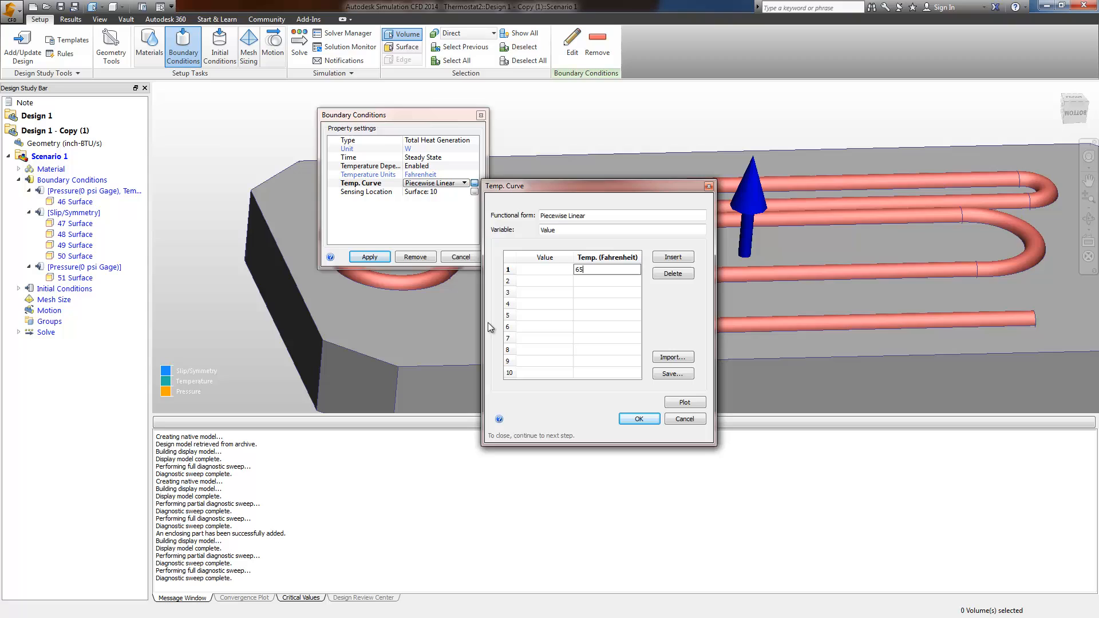
pyautogui.click(544, 269)
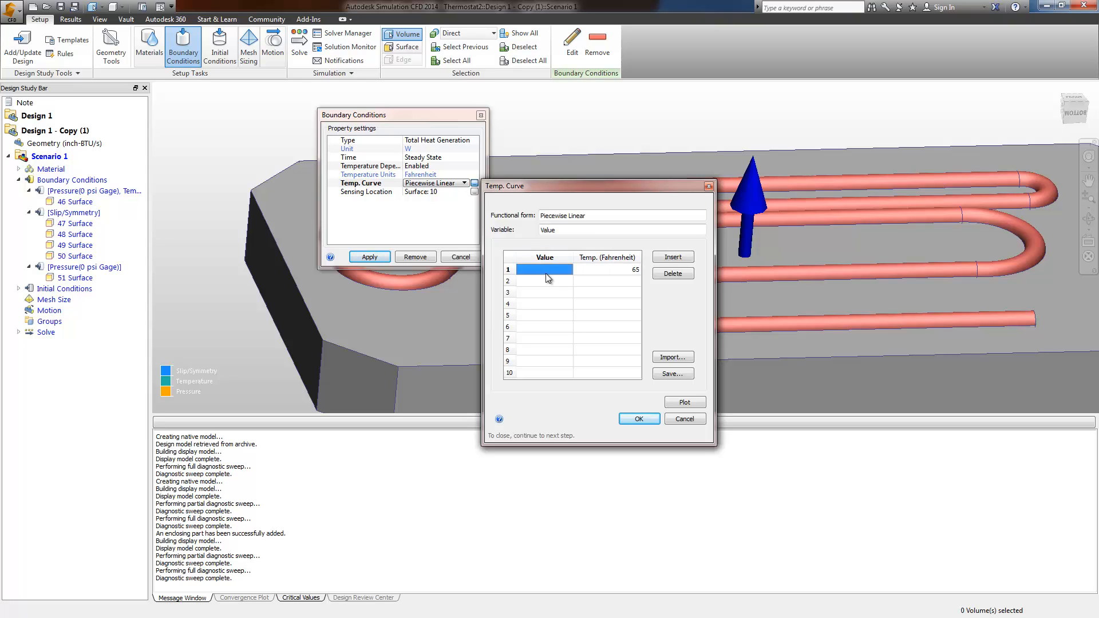
pyautogui.moveTo(580, 275)
pyautogui.write('200')
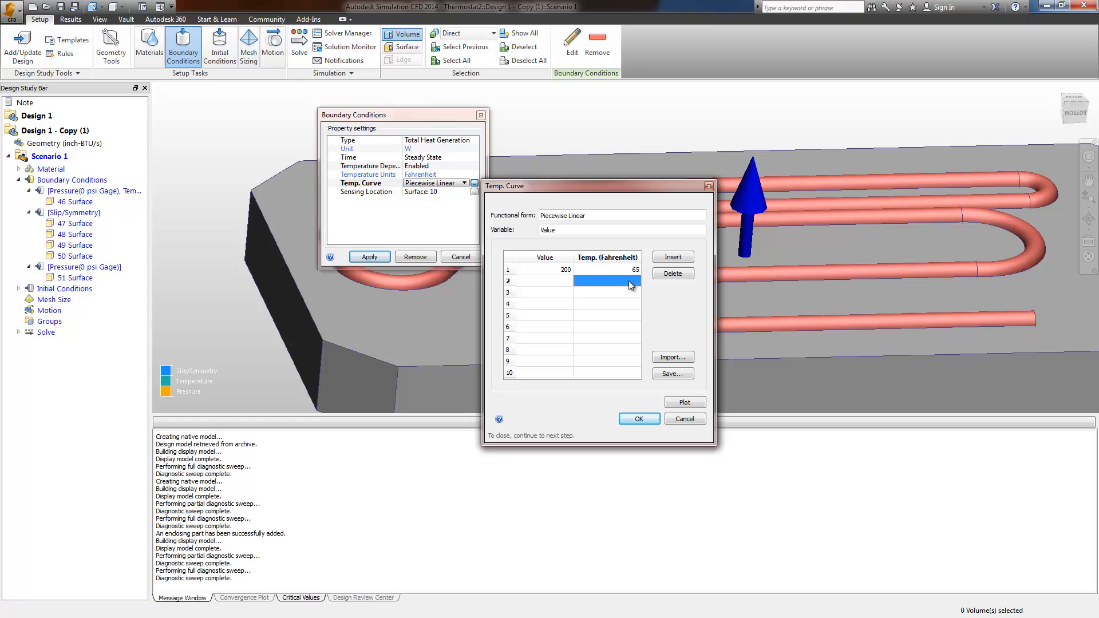
pyautogui.write('85')
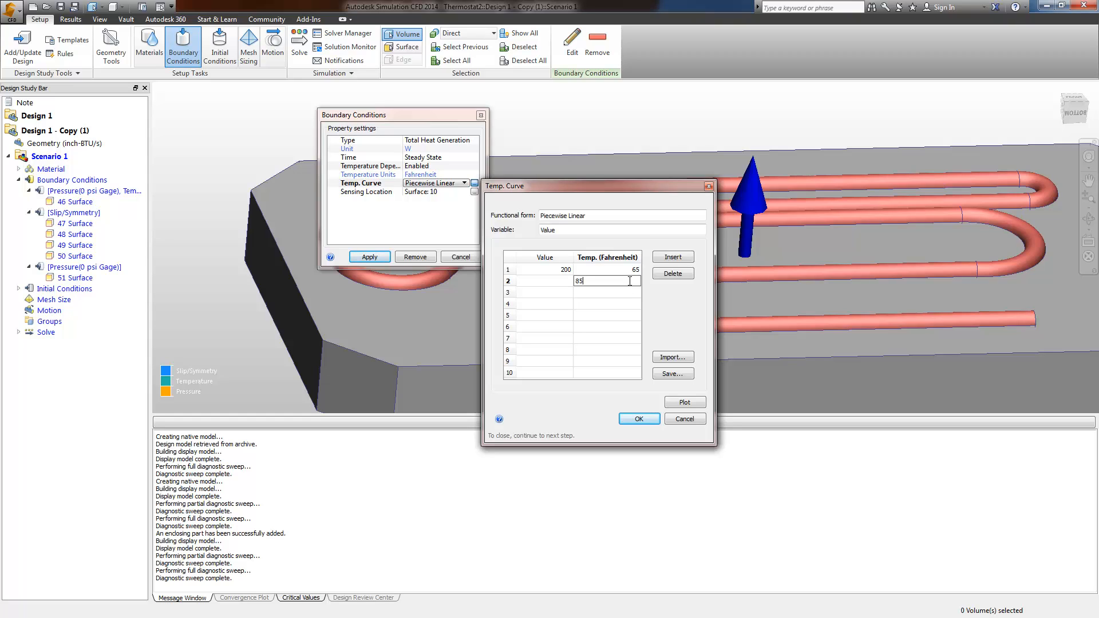
pyautogui.click(543, 281)
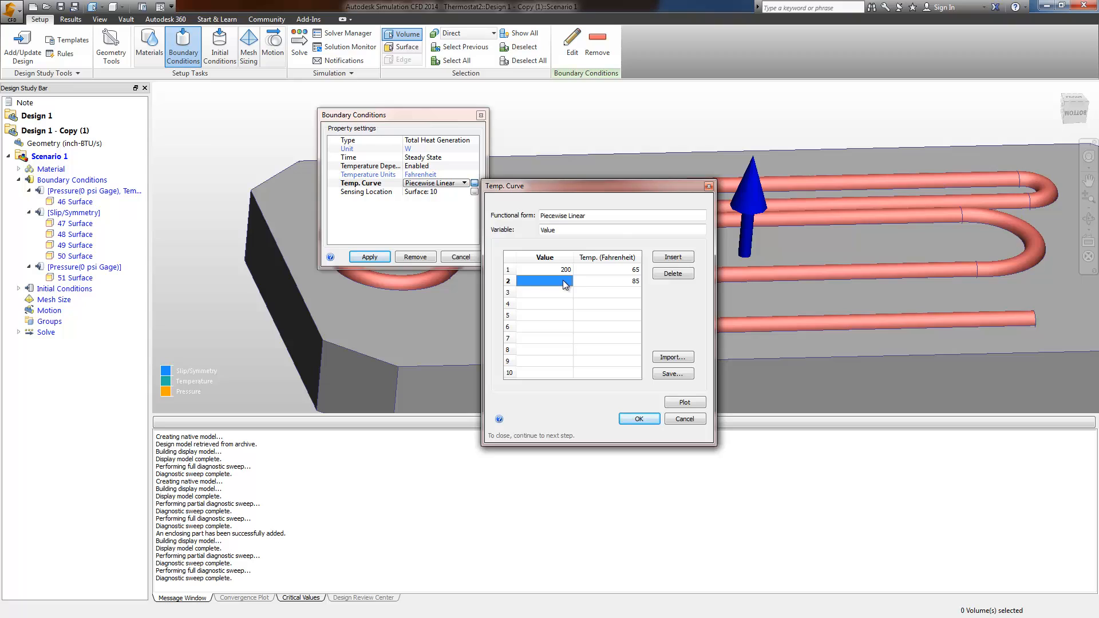
pyautogui.write('200')
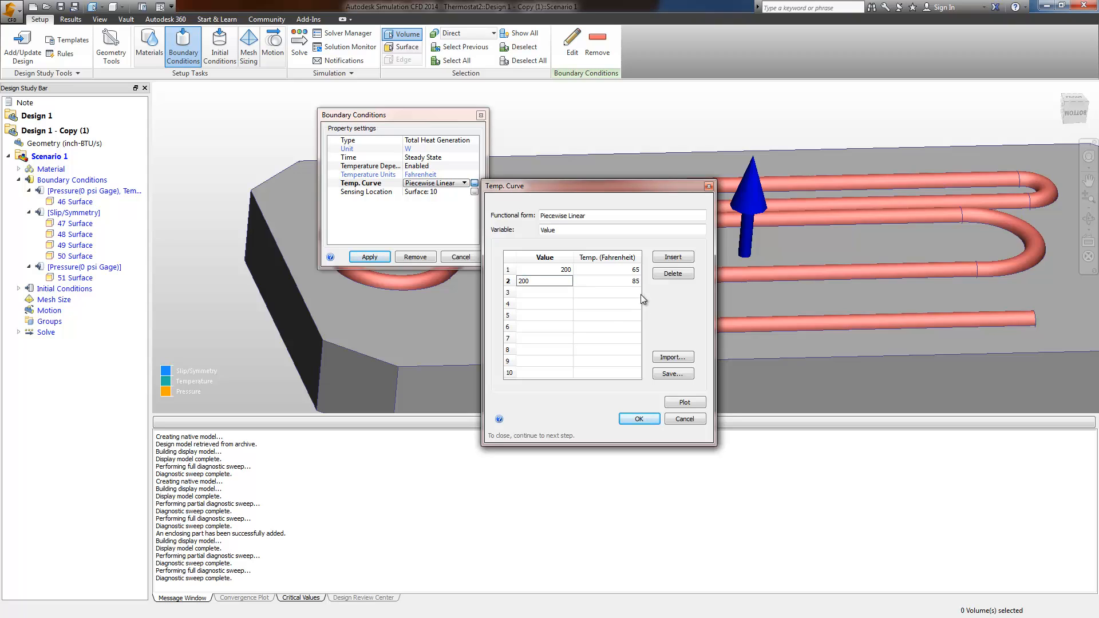
pyautogui.write('85.1')
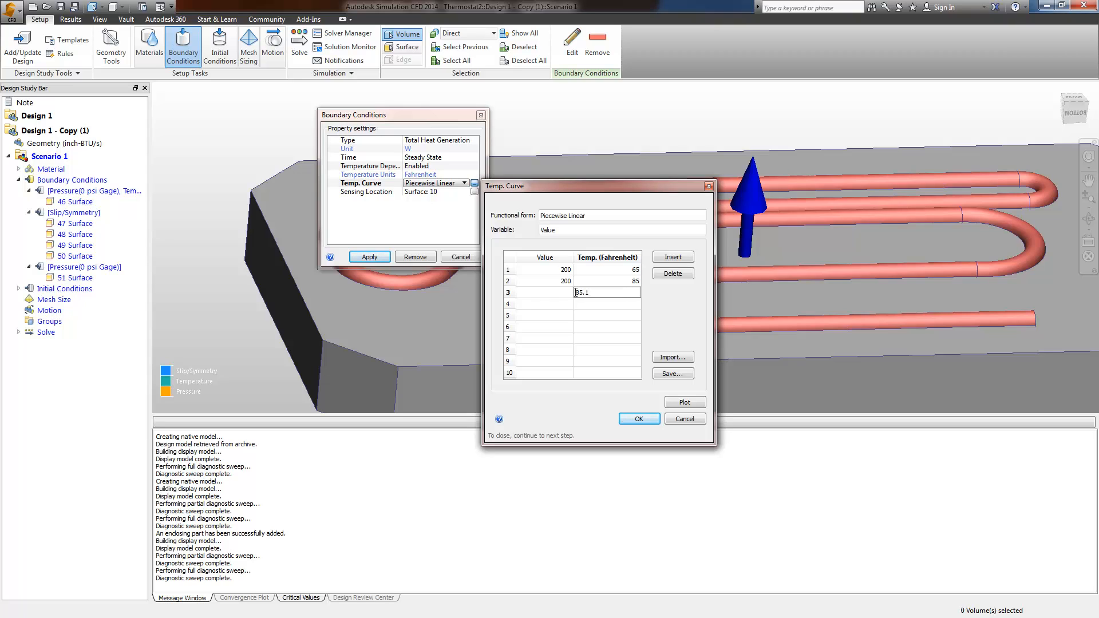
pyautogui.click(544, 293)
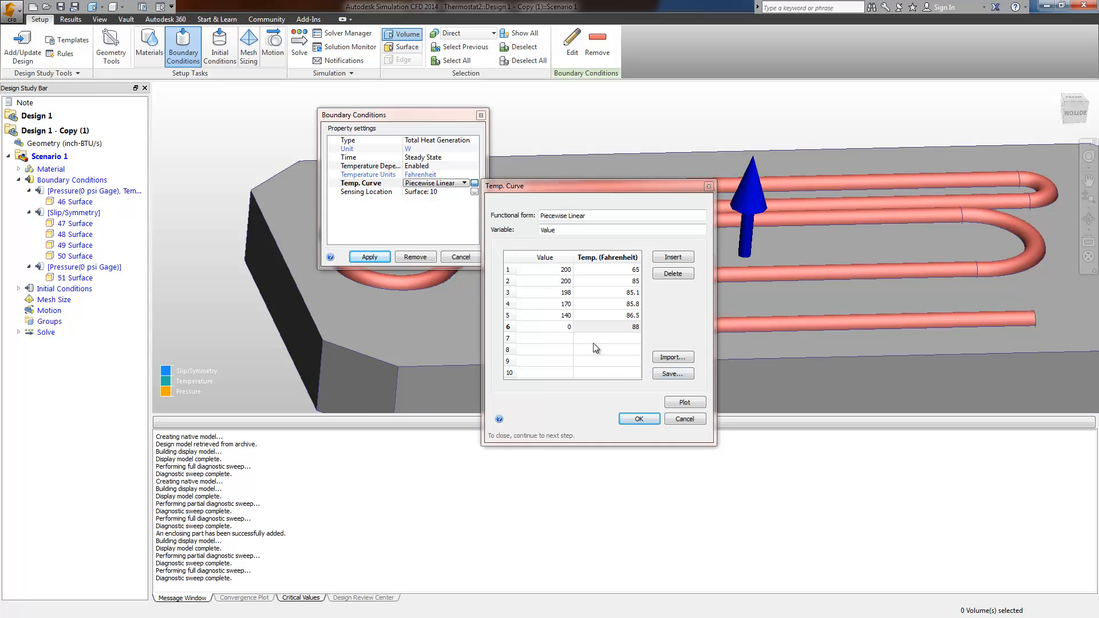
pyautogui.moveTo(553, 294)
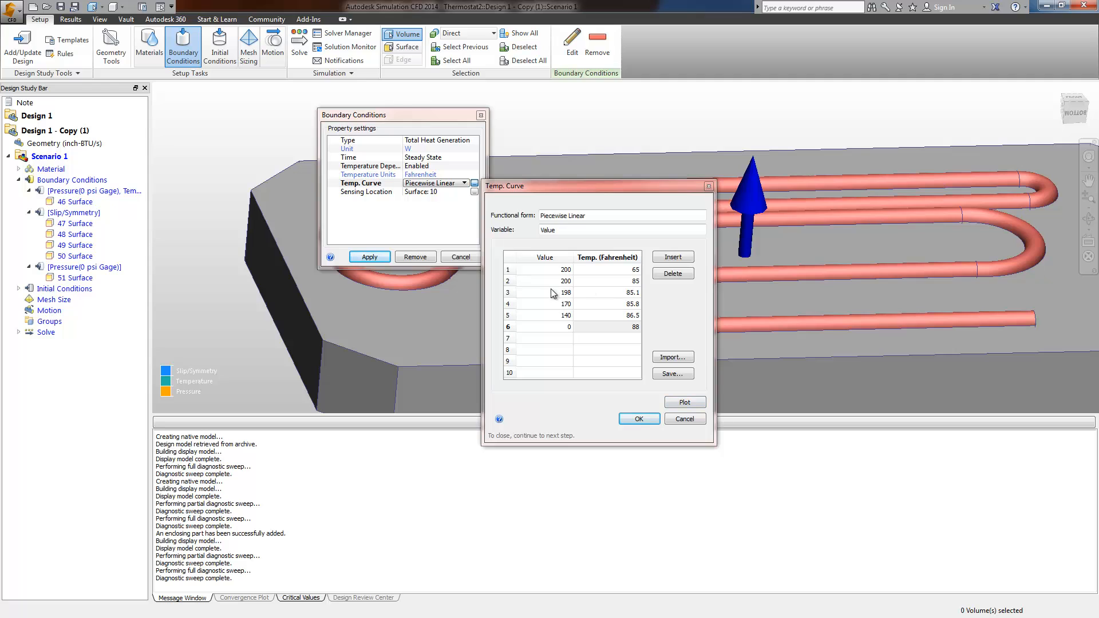
# Preview the heat generation curve plot, accept it, and apply the condition to Thermostat2
pyautogui.click(684, 402)
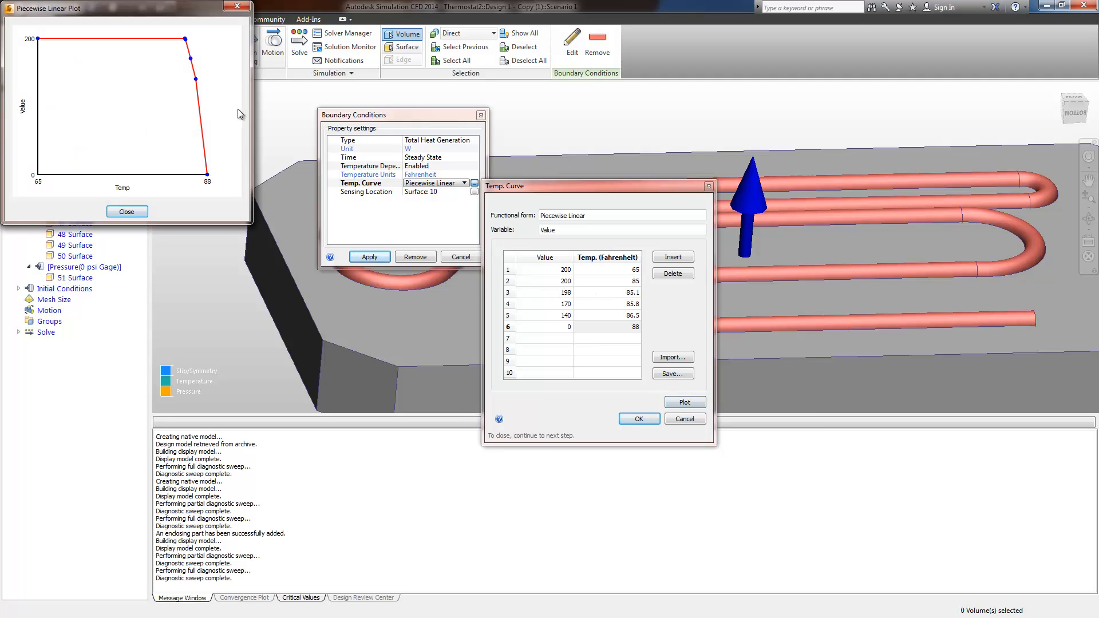
pyautogui.click(638, 419)
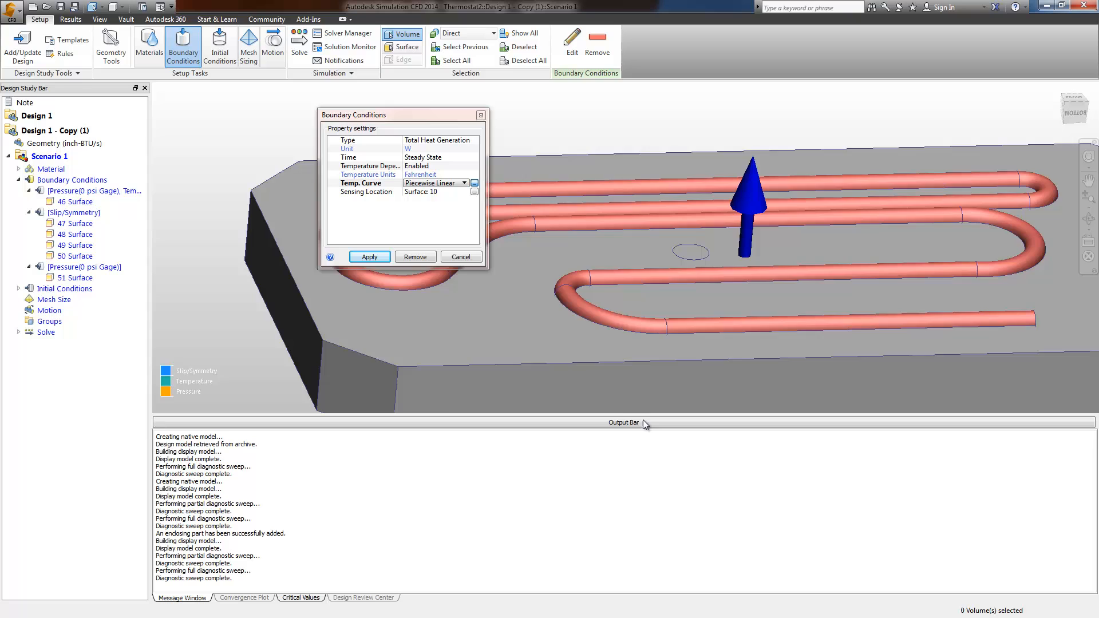
pyautogui.click(369, 256)
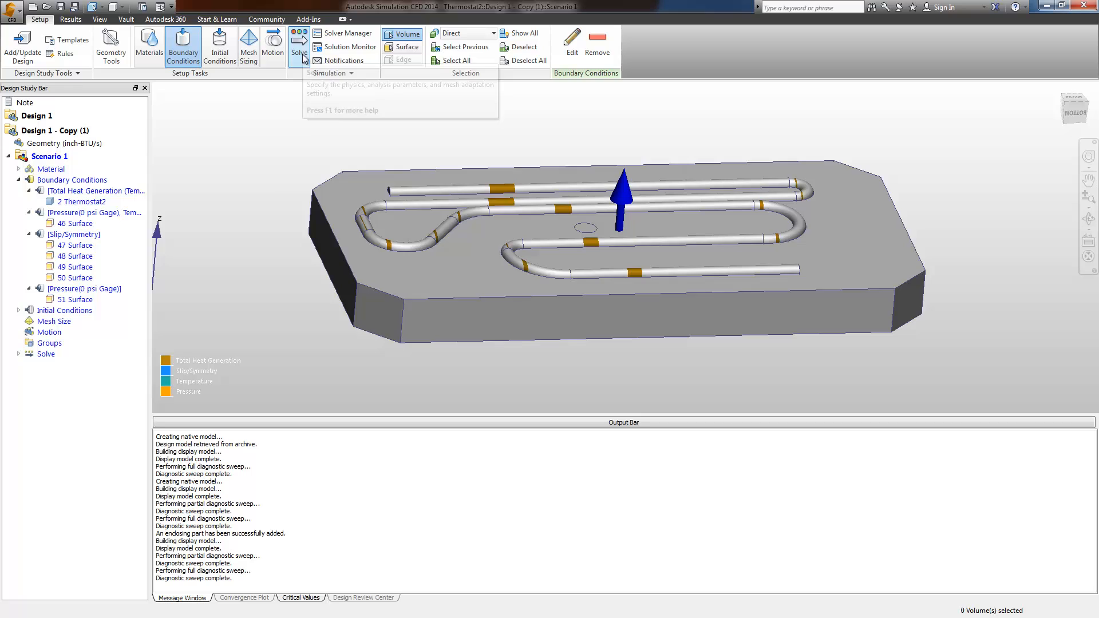
# Launch the 300-second transient solve, continuing from time step 0
pyautogui.click(299, 43)
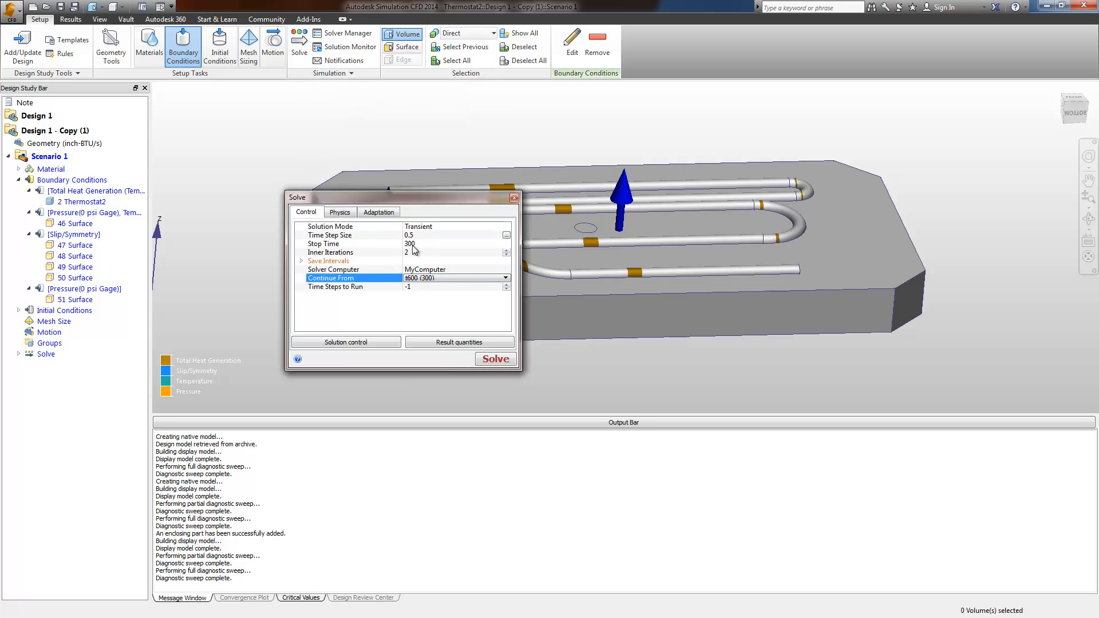
pyautogui.click(340, 212)
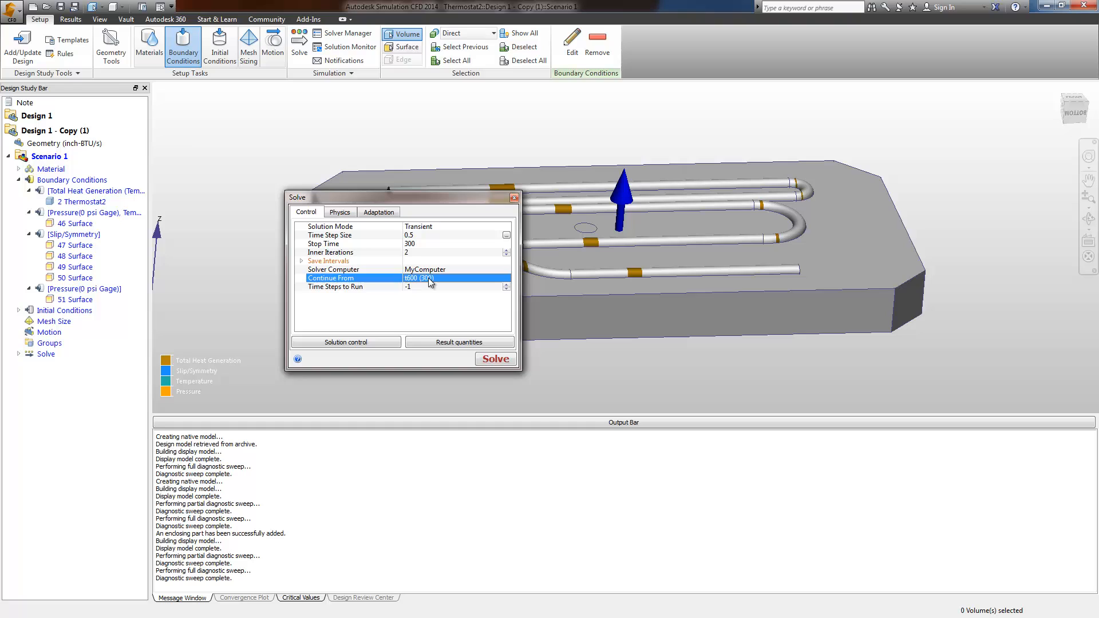
pyautogui.click(504, 278)
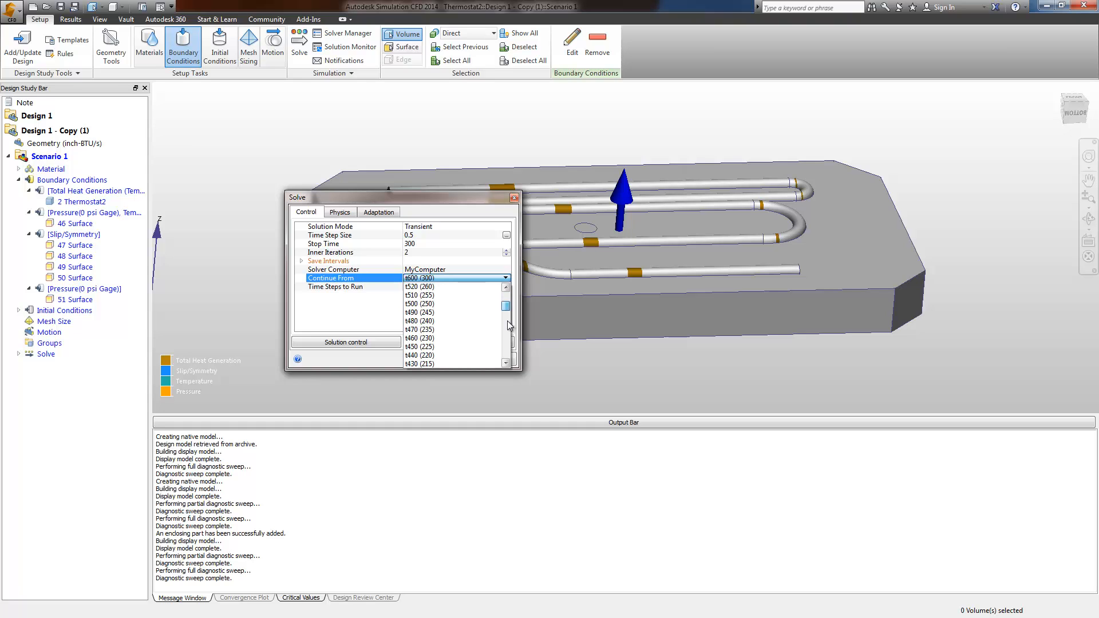
pyautogui.click(456, 277)
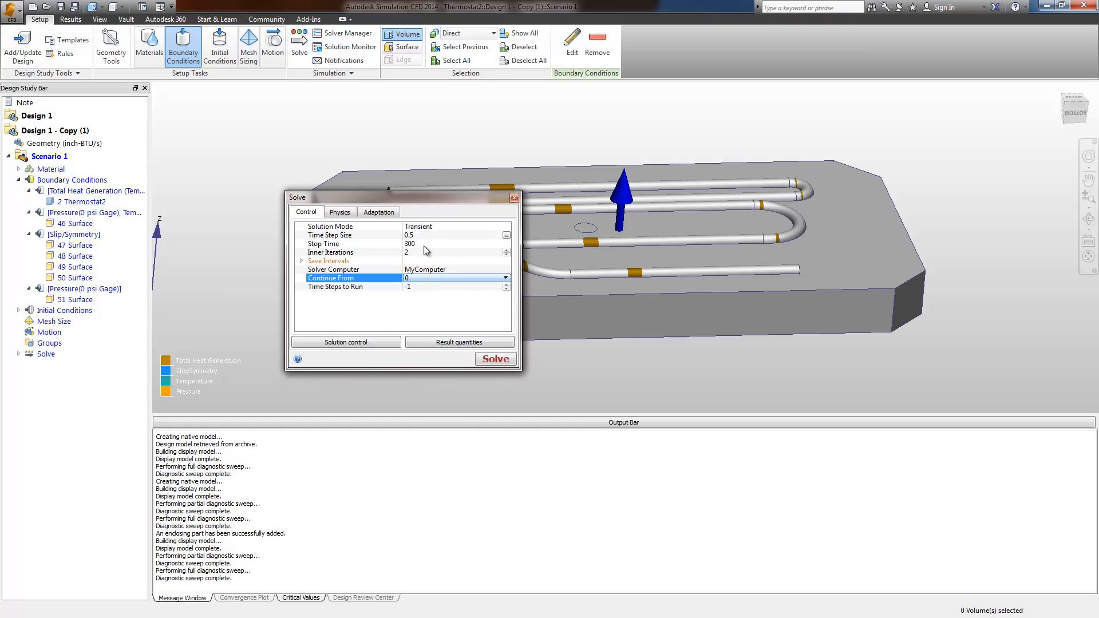
pyautogui.moveTo(424, 234)
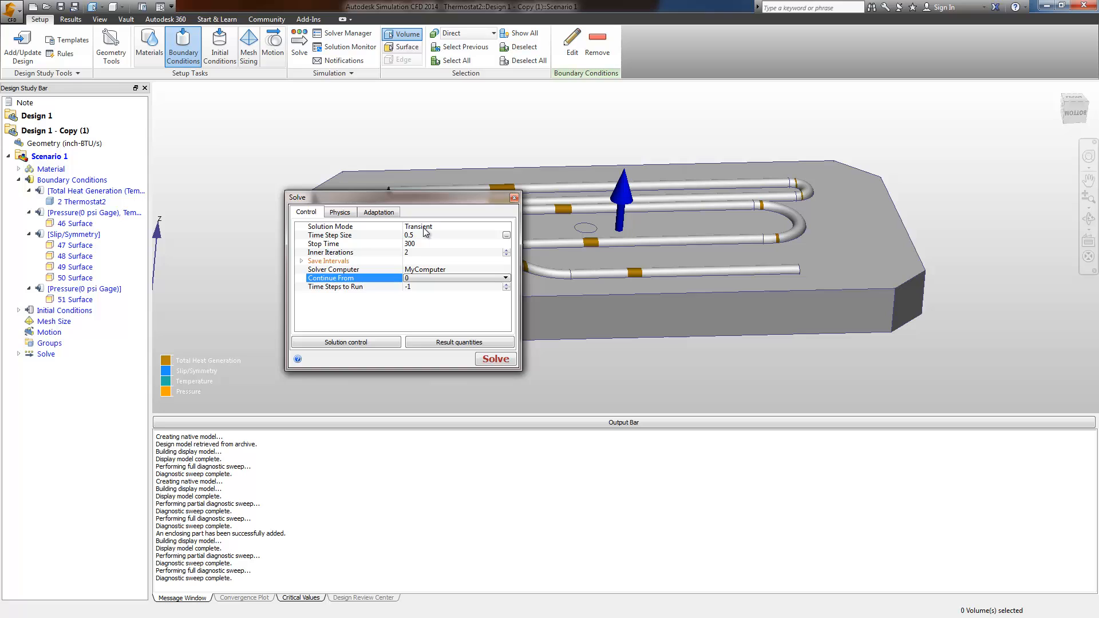
pyautogui.click(494, 359)
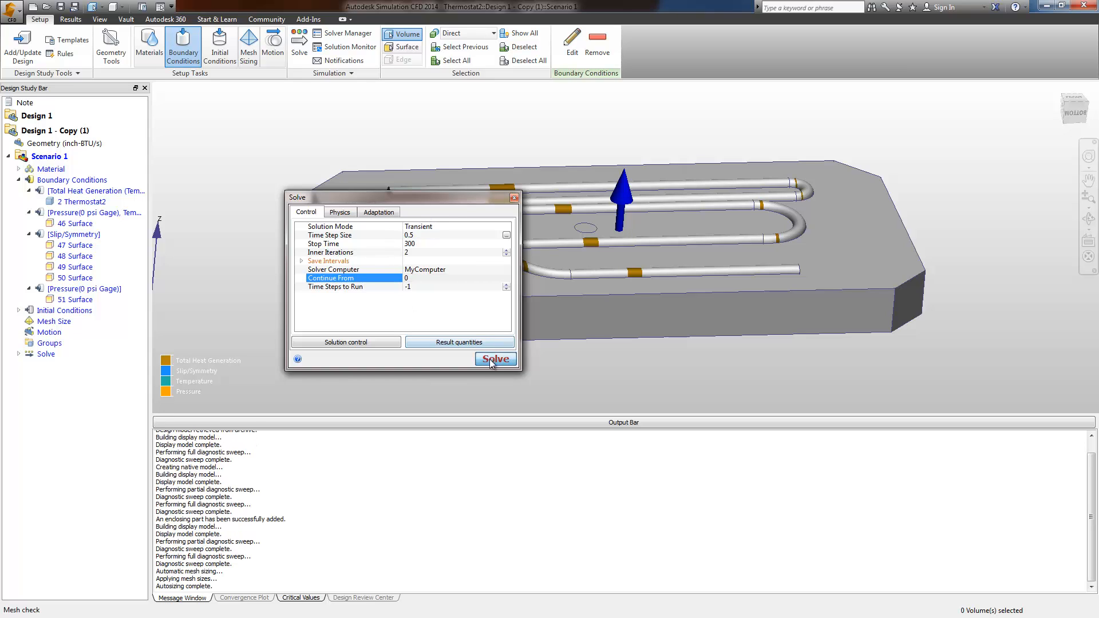
pyautogui.click(495, 359)
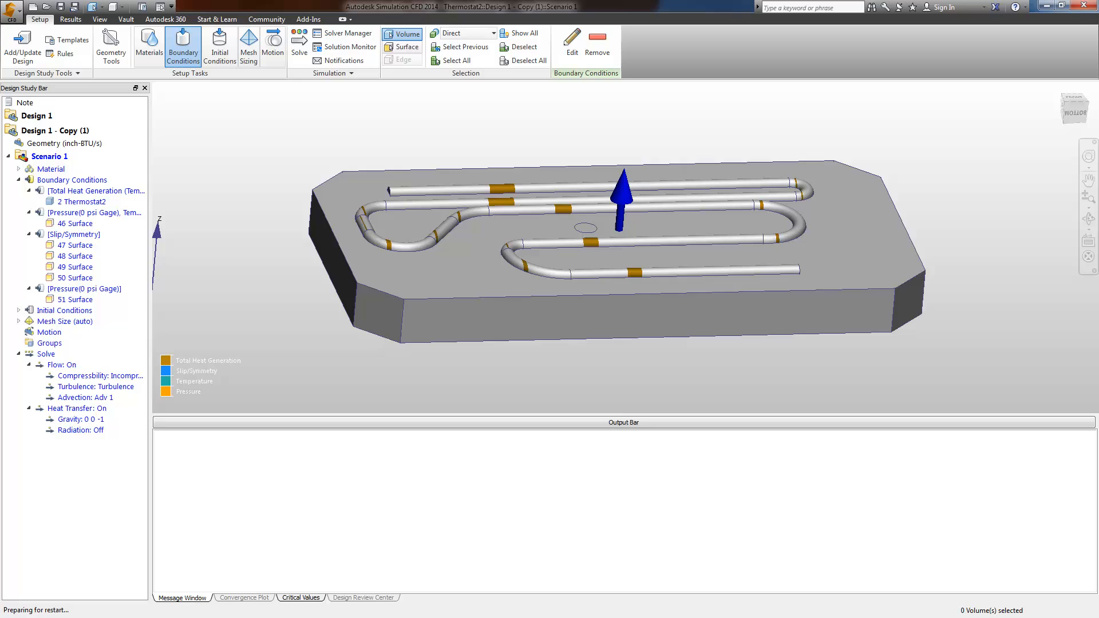
# Show the 300 s temperature results and plot ThermostatPoint temperature versus time
pyautogui.click(69, 19)
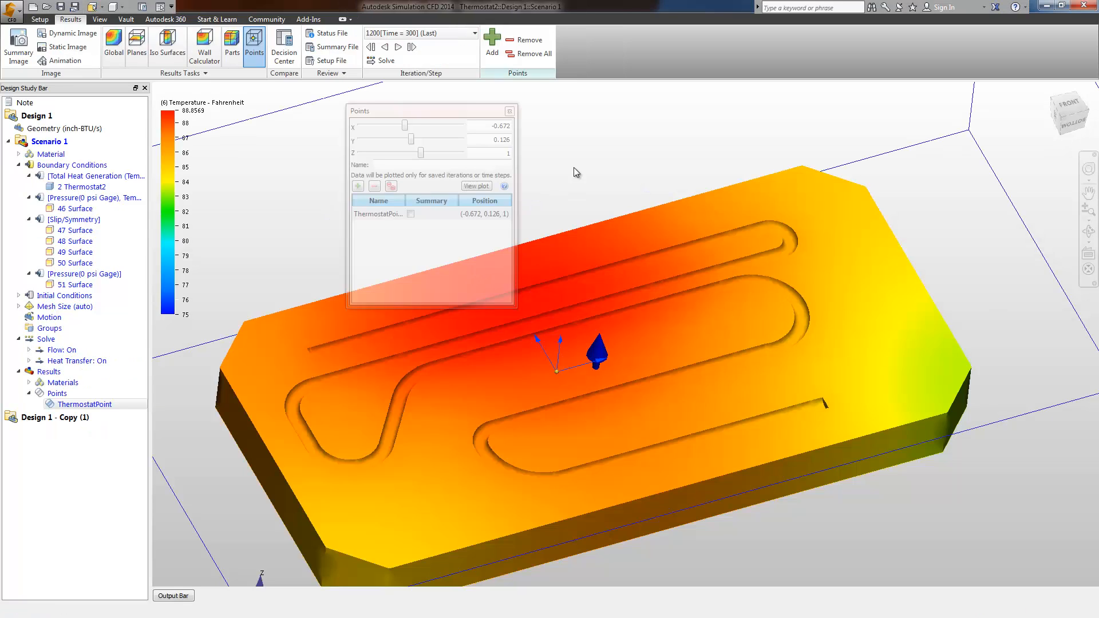
pyautogui.moveTo(598, 278)
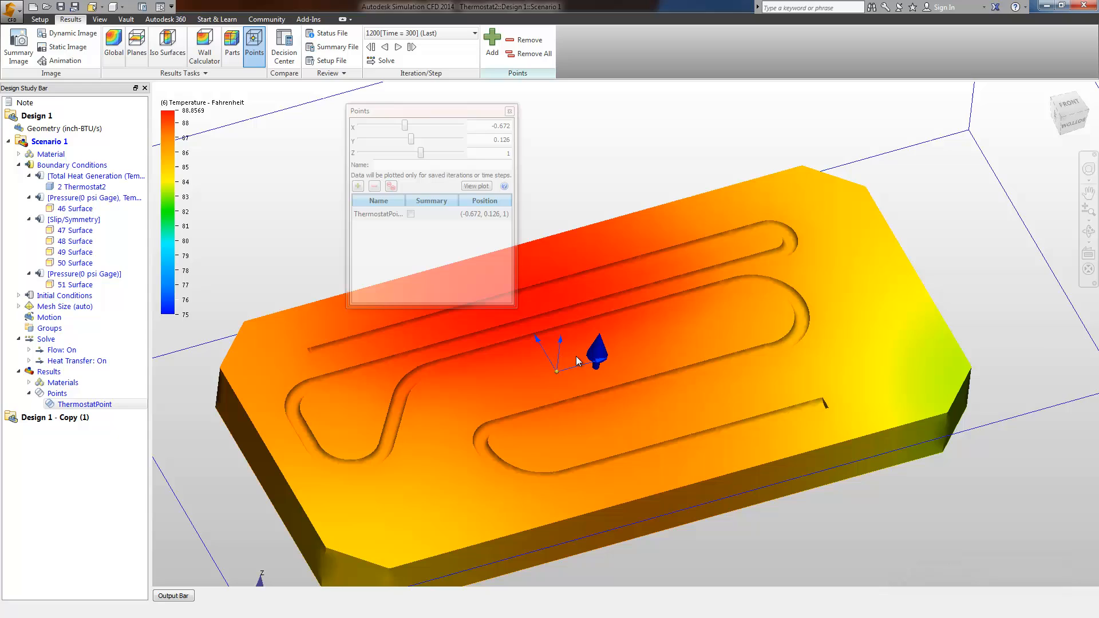
pyautogui.moveTo(556, 377)
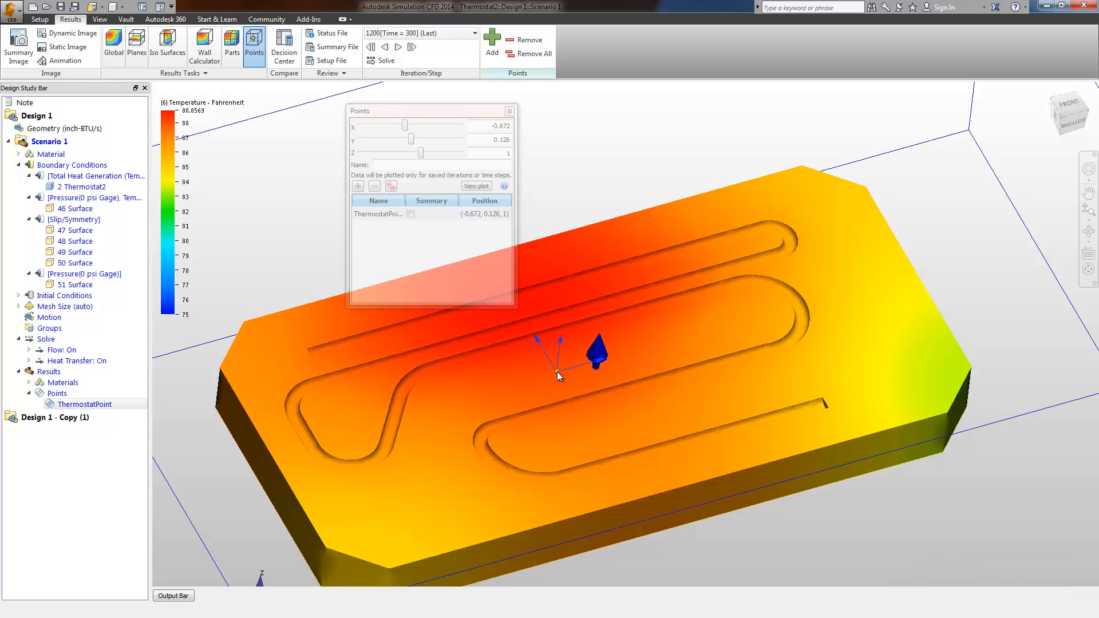
pyautogui.moveTo(705, 353)
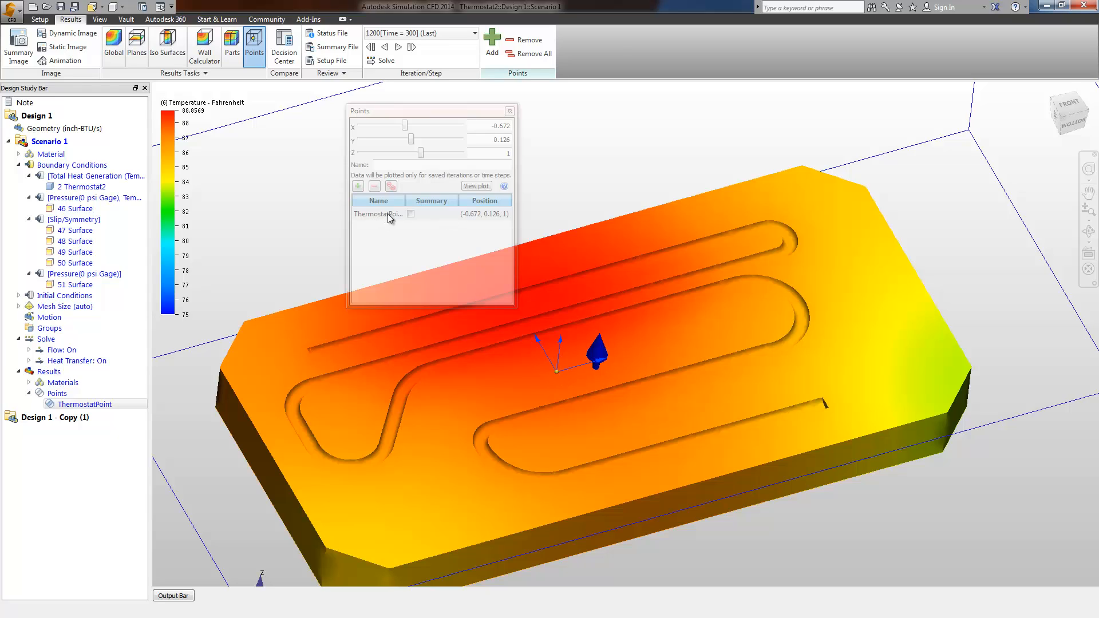
pyautogui.moveTo(679, 261)
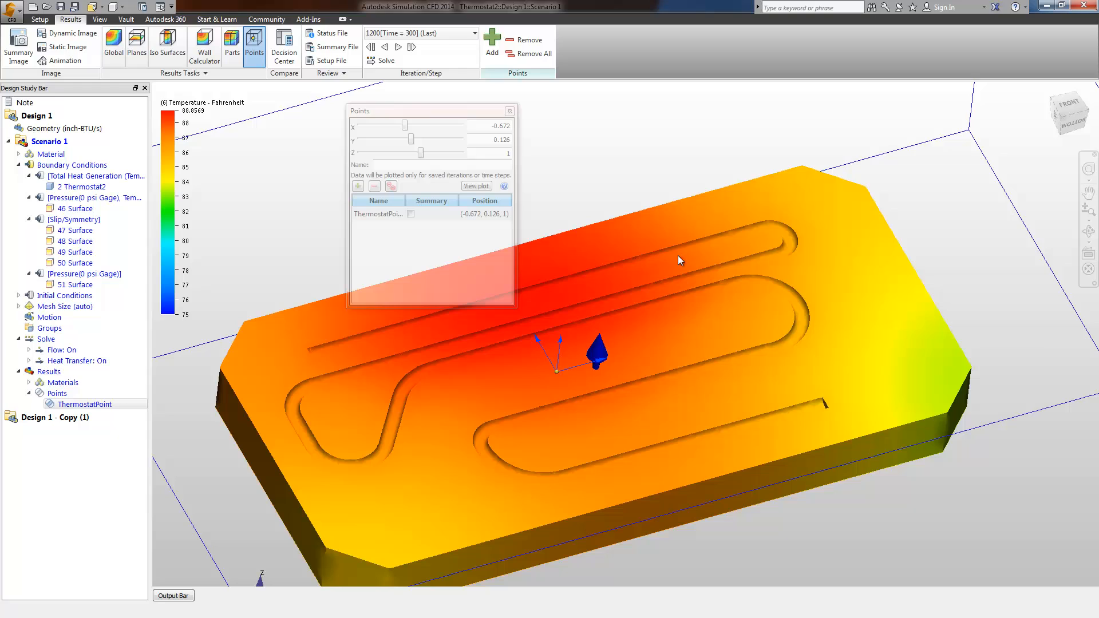
pyautogui.click(475, 186)
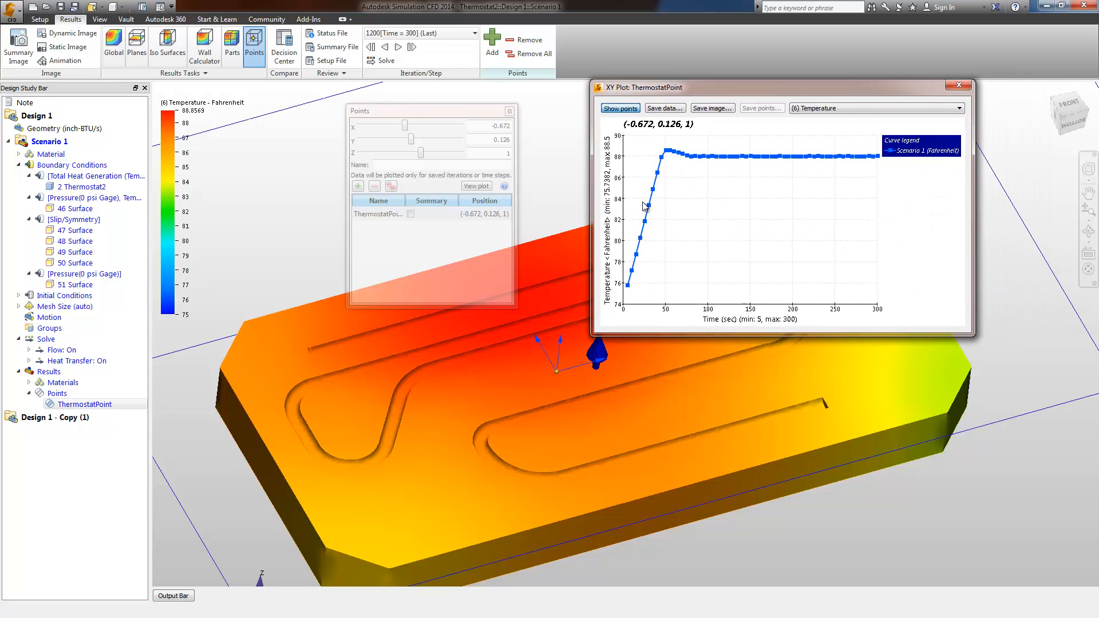
pyautogui.moveTo(742, 163)
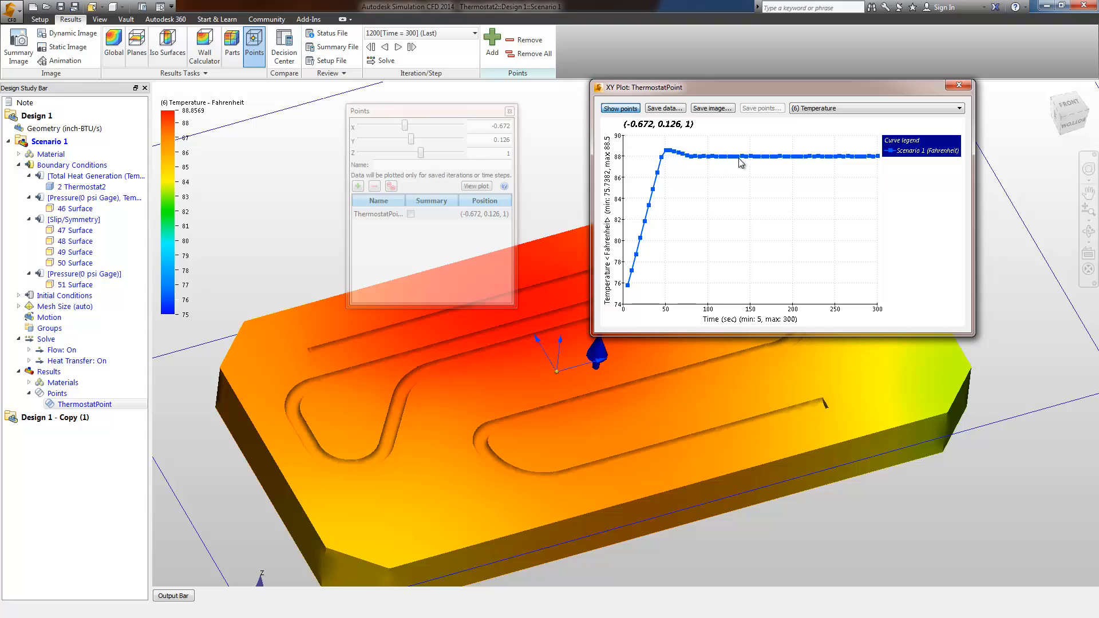